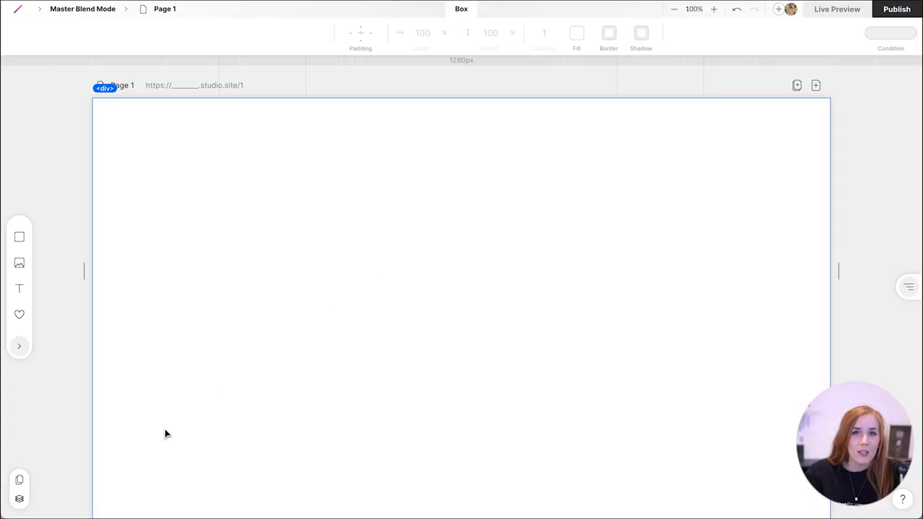
mouse_move(56, 265)
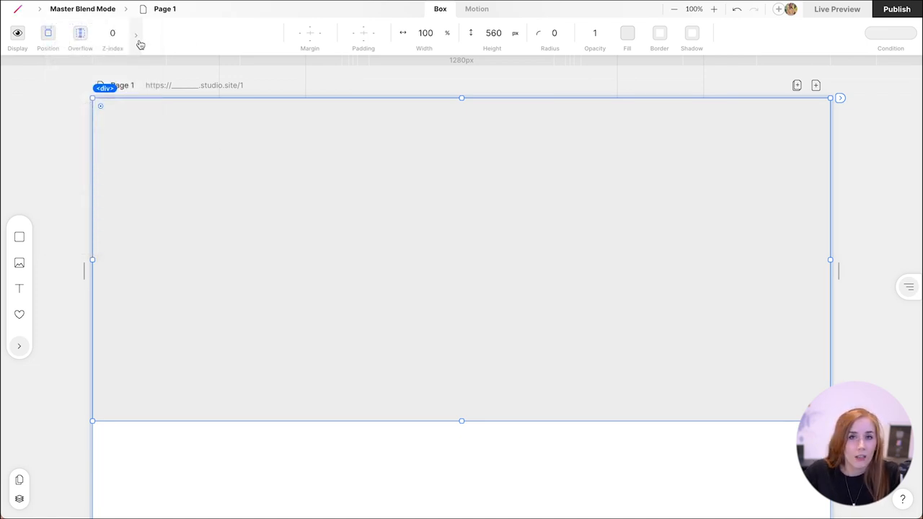
Expand the new box's toolbar to show its Backdrop filter, Filter and Blend mode options
click(298, 32)
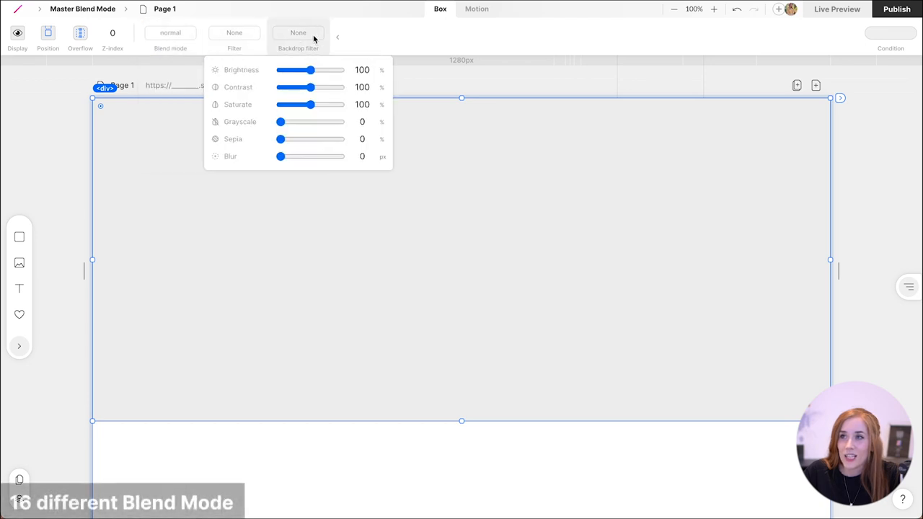
click(234, 32)
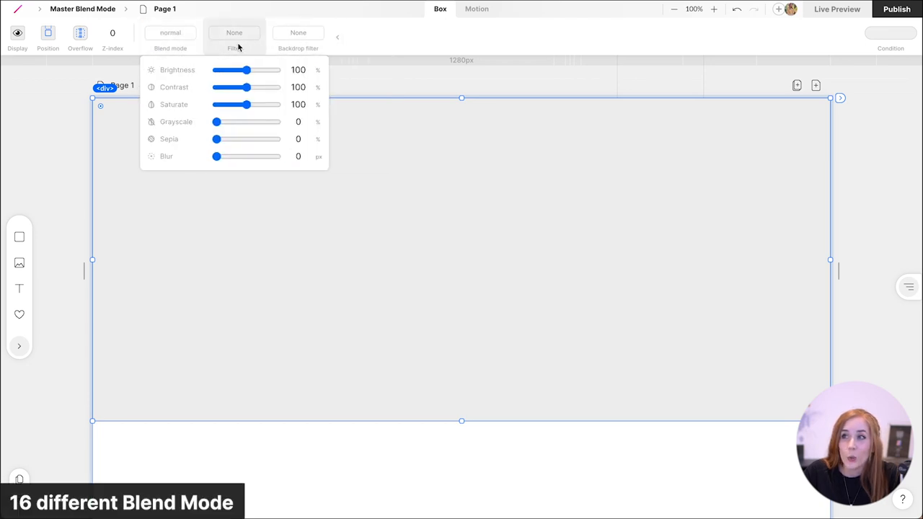
click(171, 32)
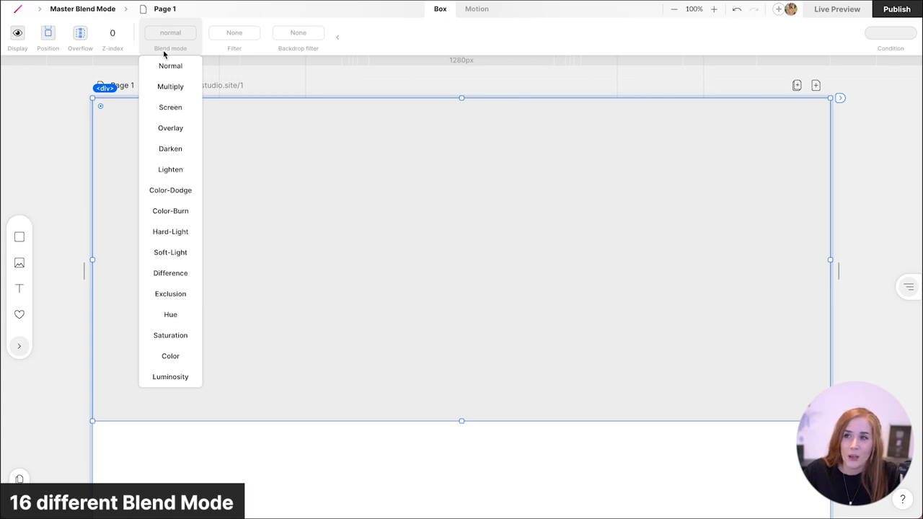
Try Exclusion on the grey box, then set its blend mode to Difference
click(170, 293)
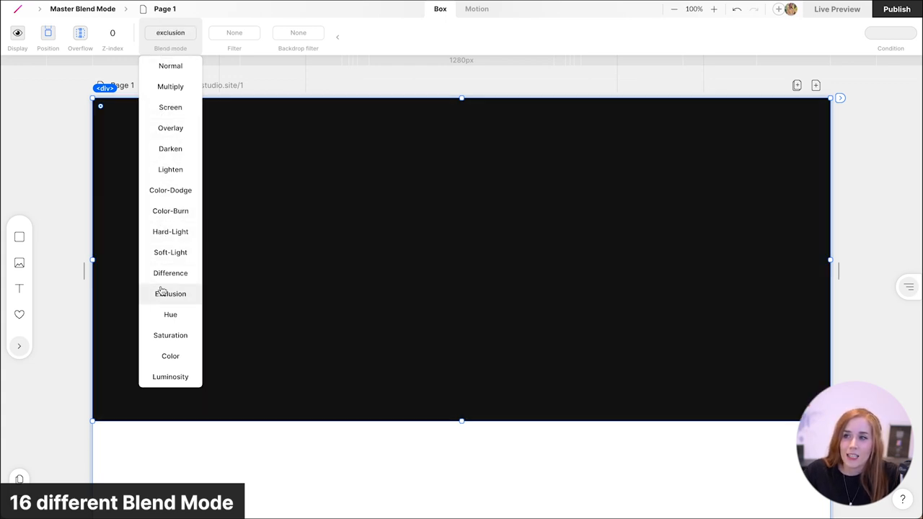
click(171, 272)
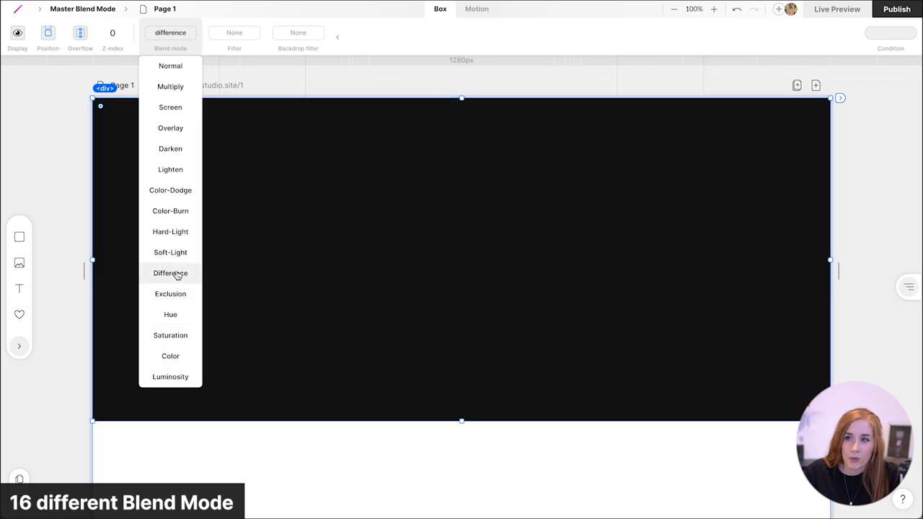
click(170, 65)
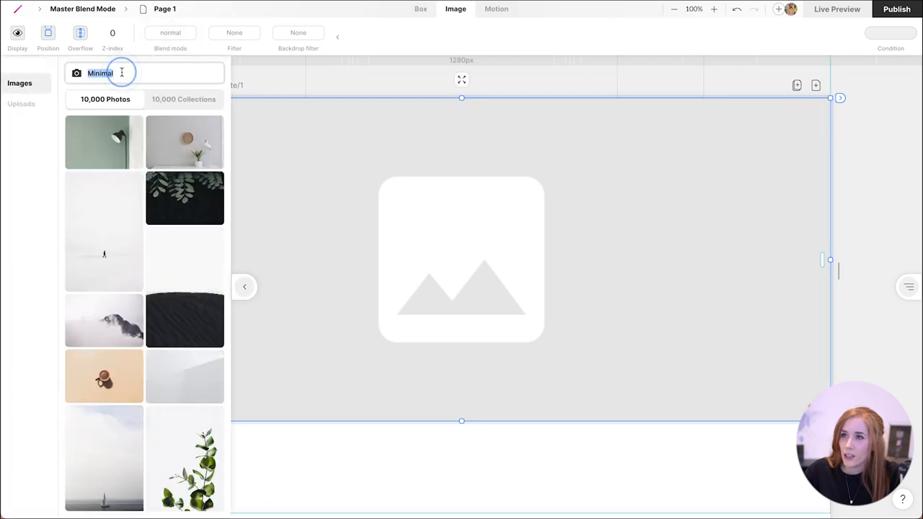
Search the Images photo library for 'Summer'
text(S)
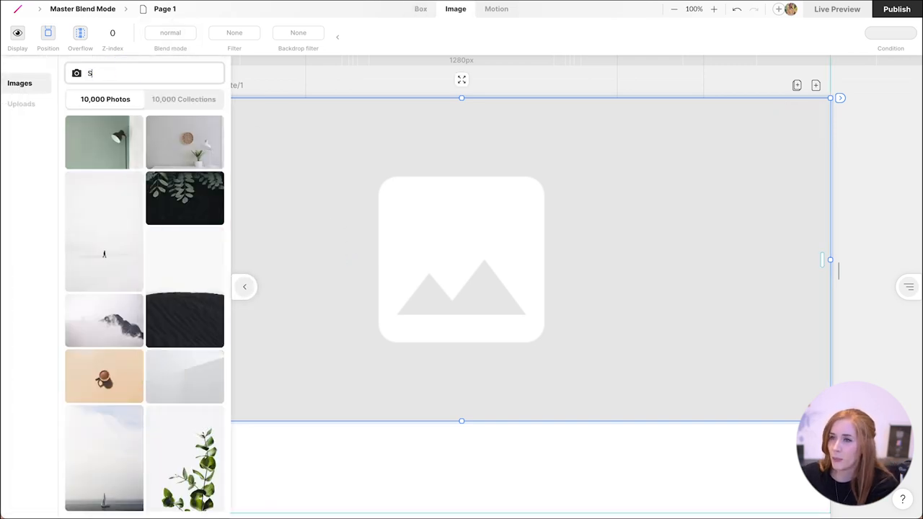
text(ummer)
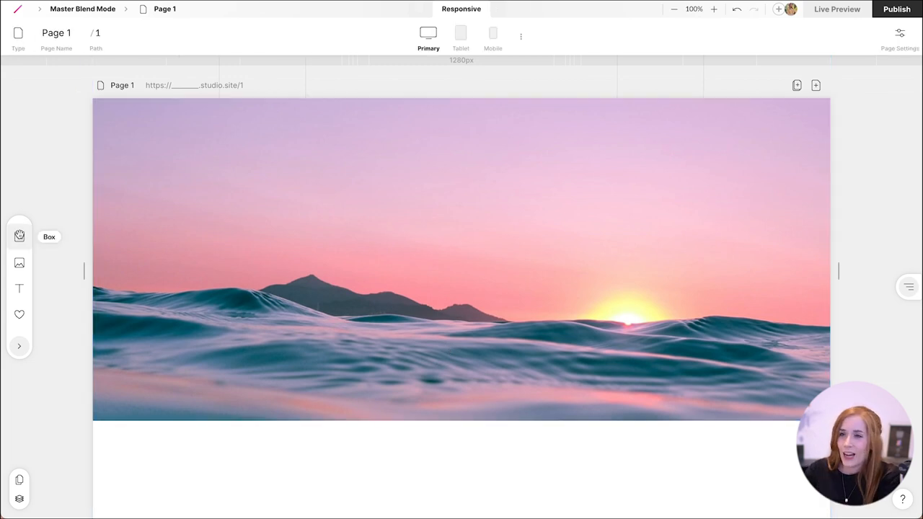
Add a box stretched over the whole sunset photo and fill it with a pink gradient
click(461, 257)
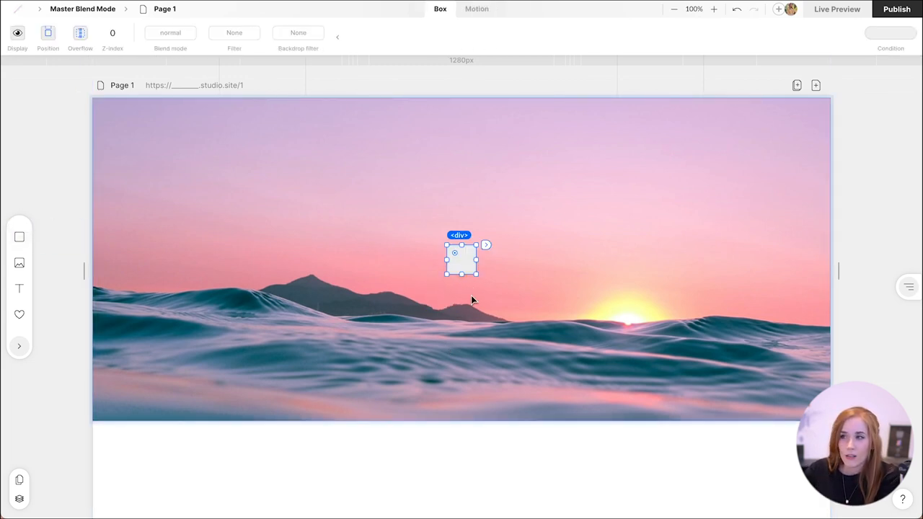
drag(476, 274, 698, 361)
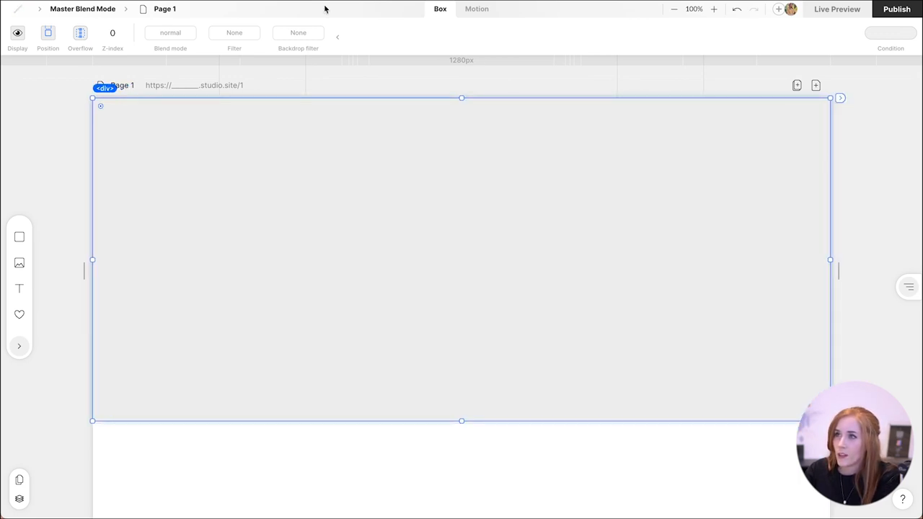
click(627, 33)
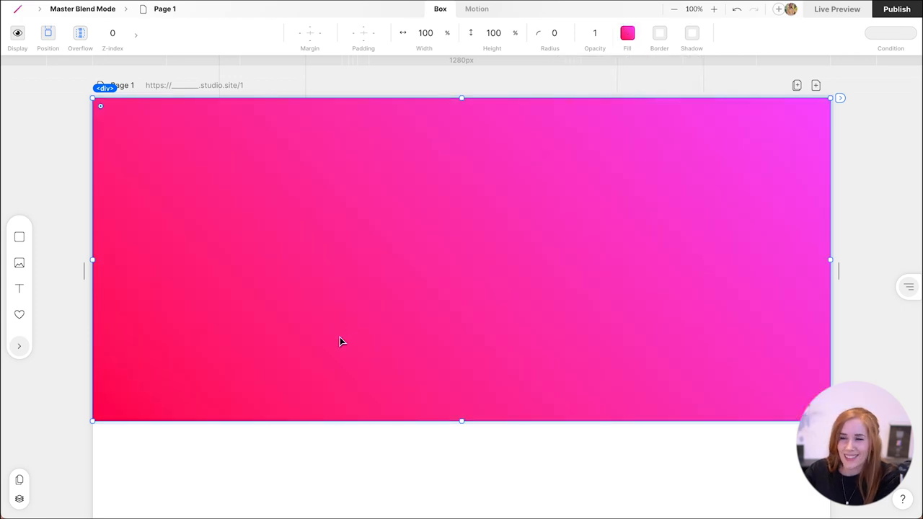
mouse_move(147, 98)
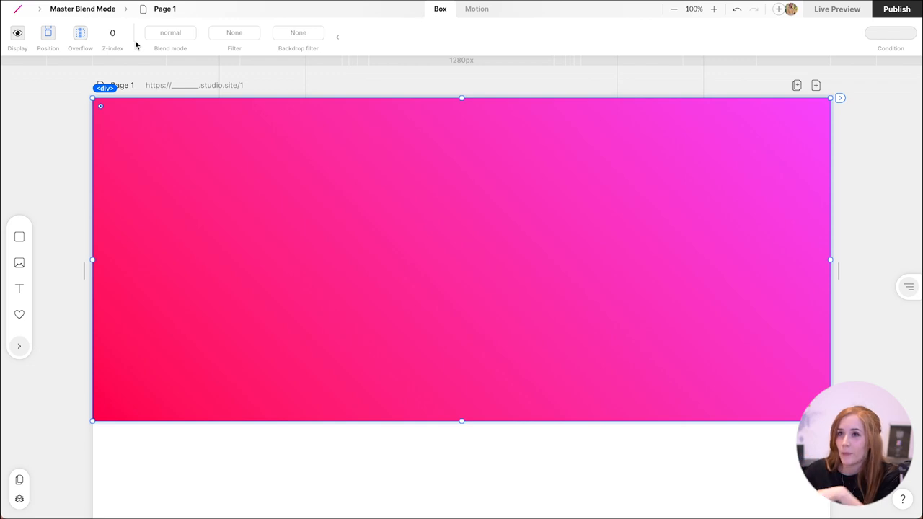
Cycle the gradient box through Overlay, Darken, Difference, Saturation and Color-Burn, settling on Lighten
click(170, 33)
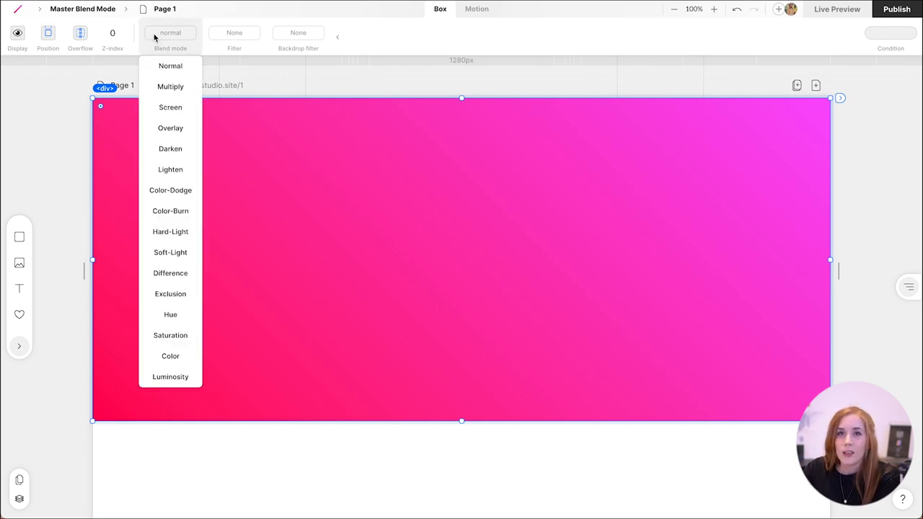
click(170, 128)
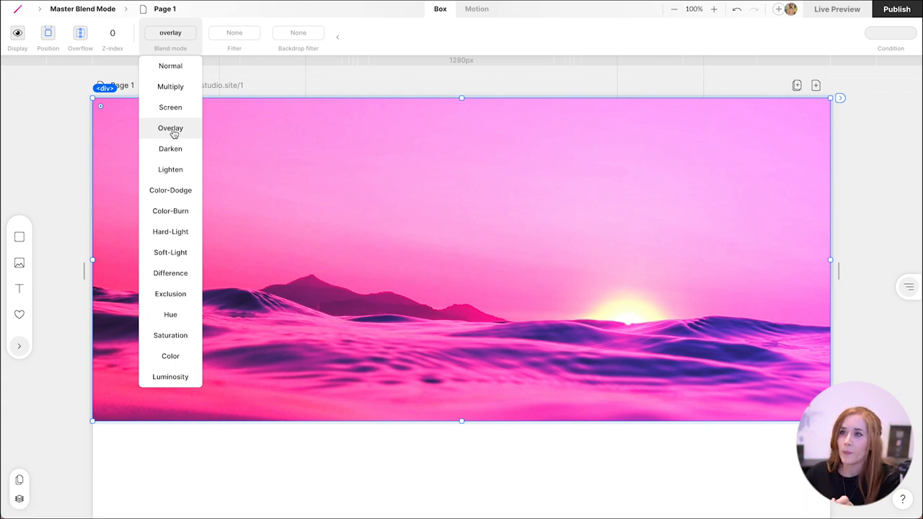
click(171, 149)
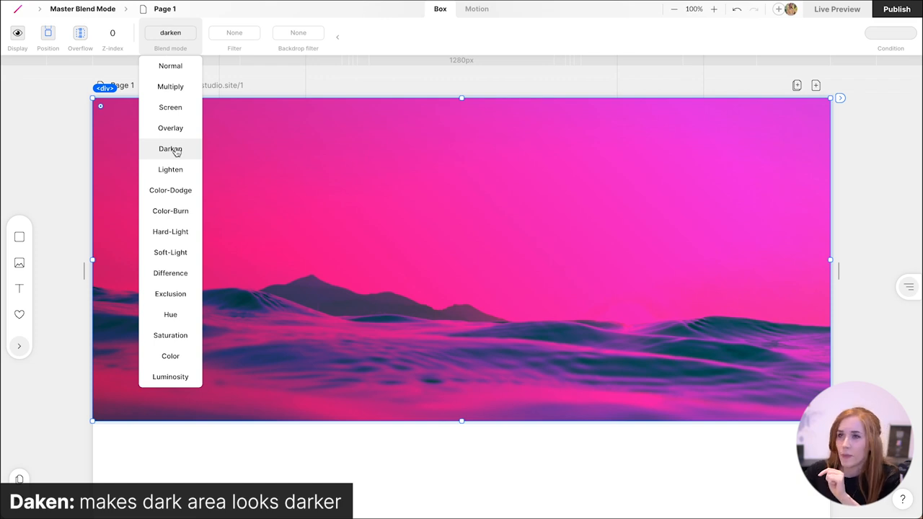
click(171, 170)
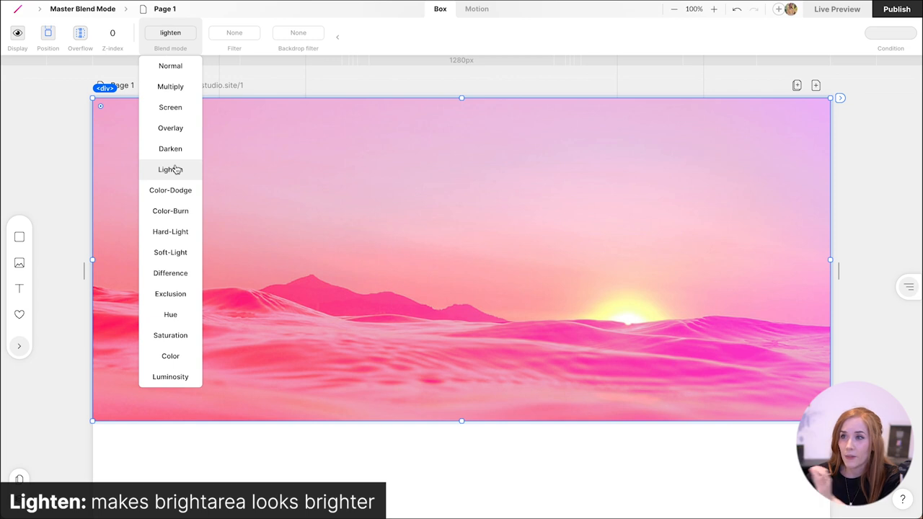
click(170, 273)
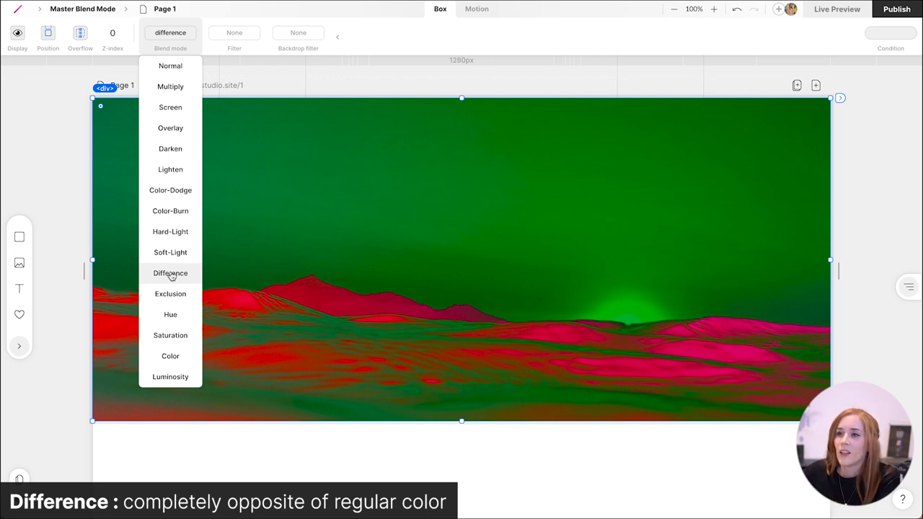
click(170, 334)
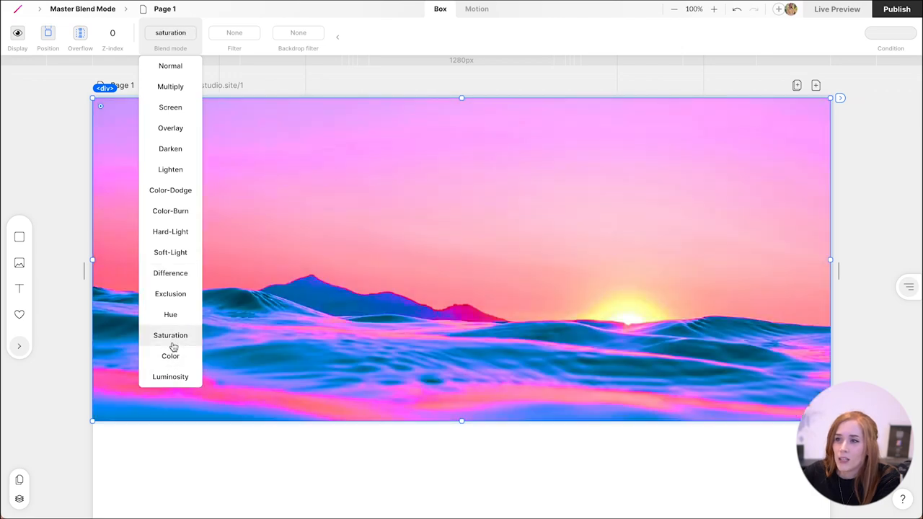
click(170, 211)
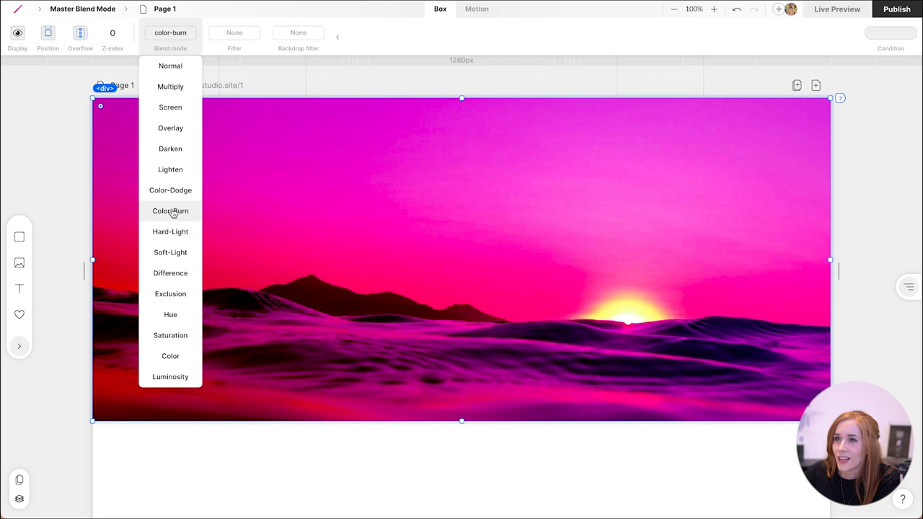
click(170, 169)
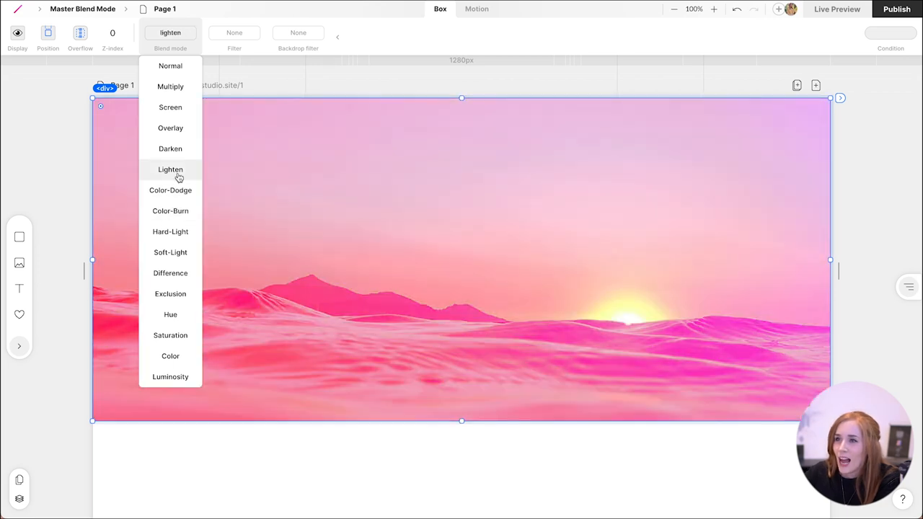
click(170, 170)
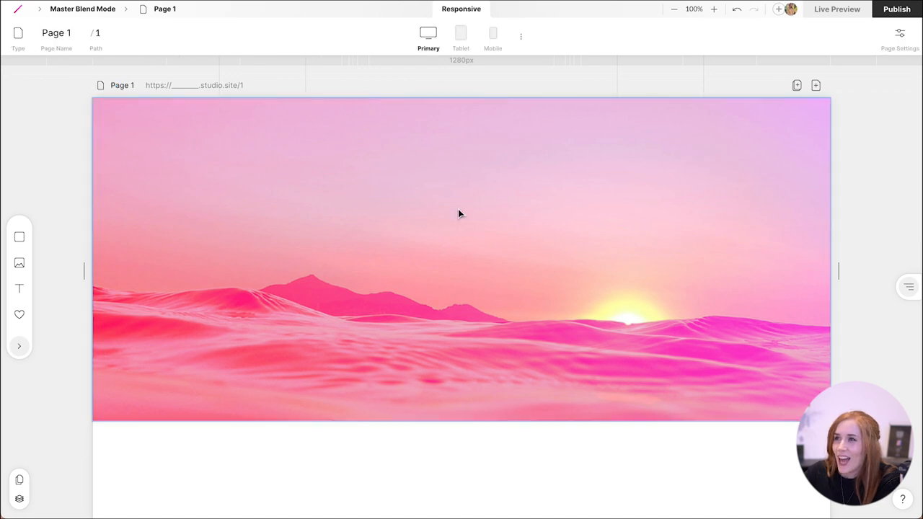
click(595, 33)
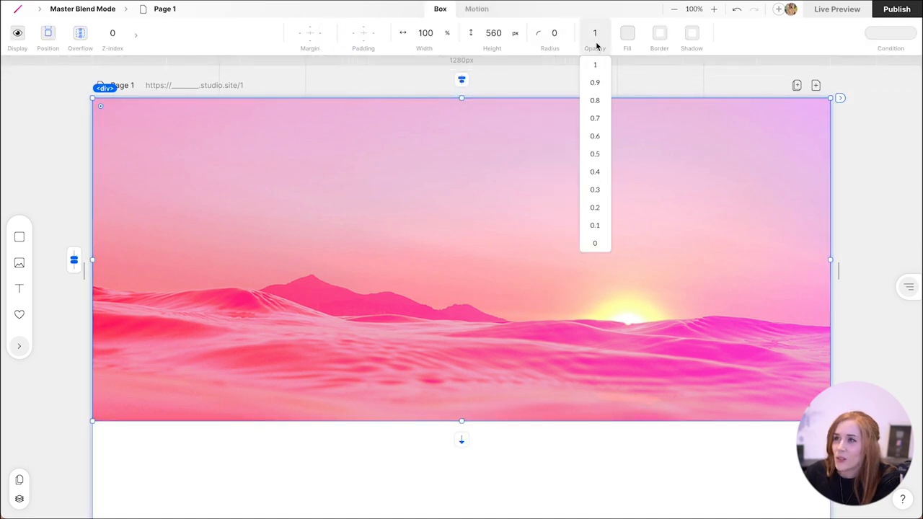
click(595, 137)
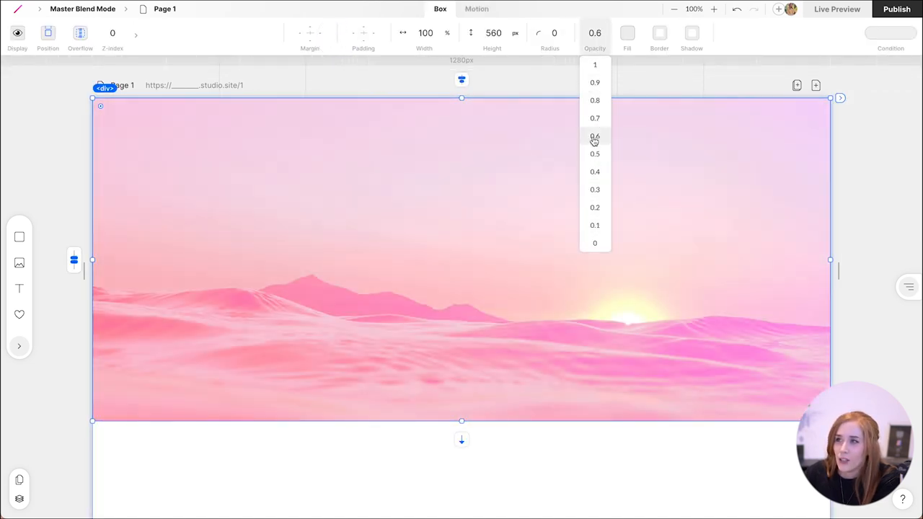
click(595, 65)
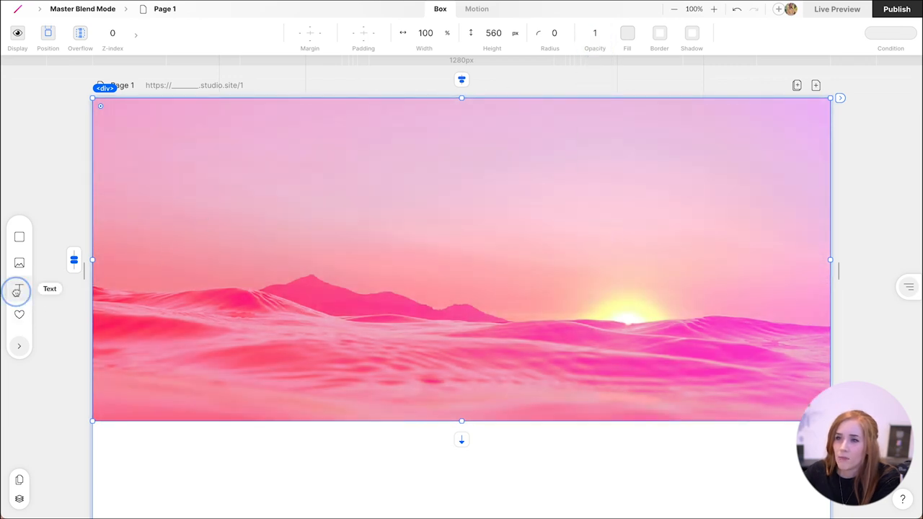
Add a text element to the hero and set its size to 288
click(19, 289)
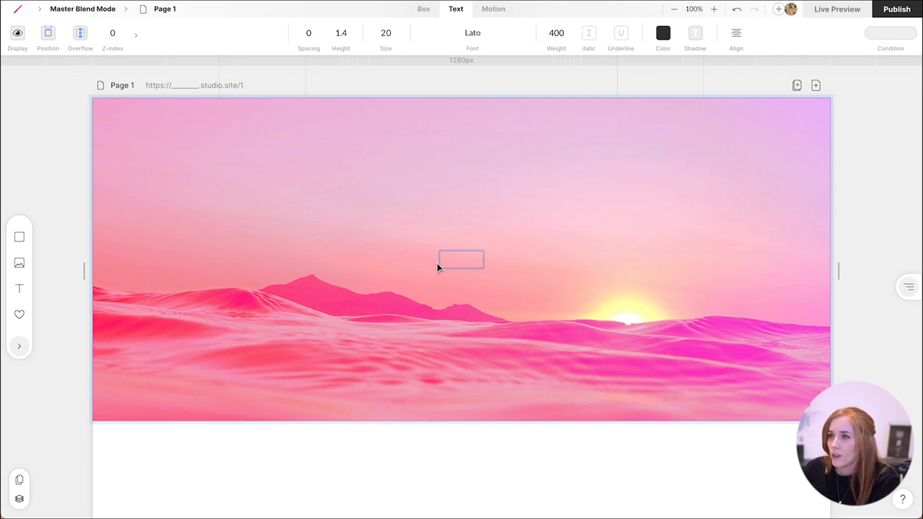
click(461, 259)
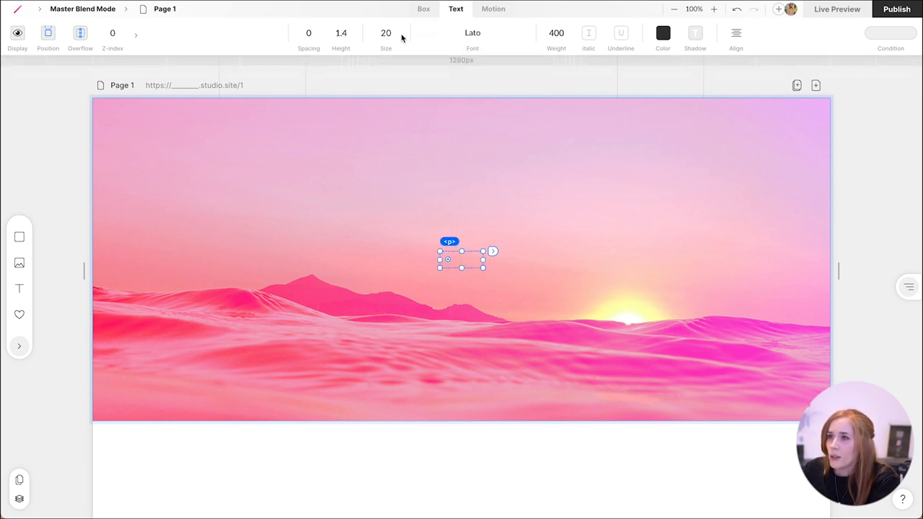
click(386, 33)
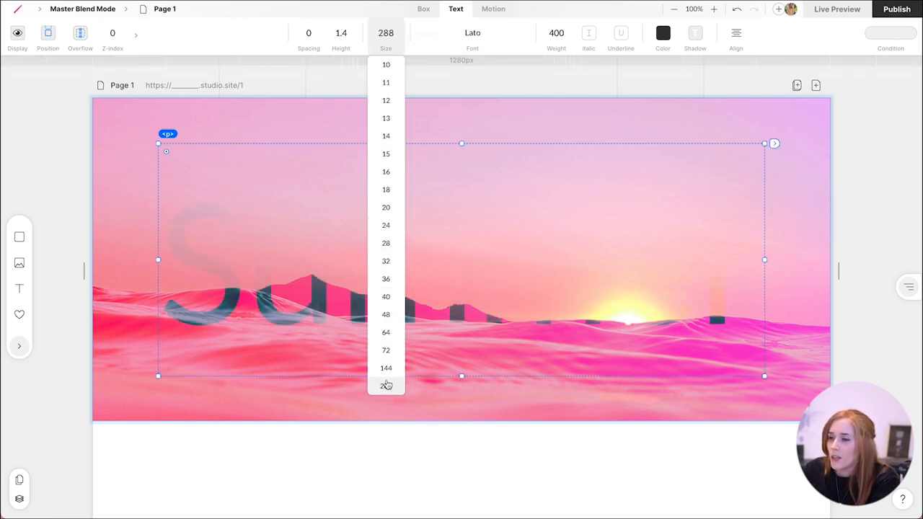
Make the Summer text white and set it in the Questrial font
click(662, 33)
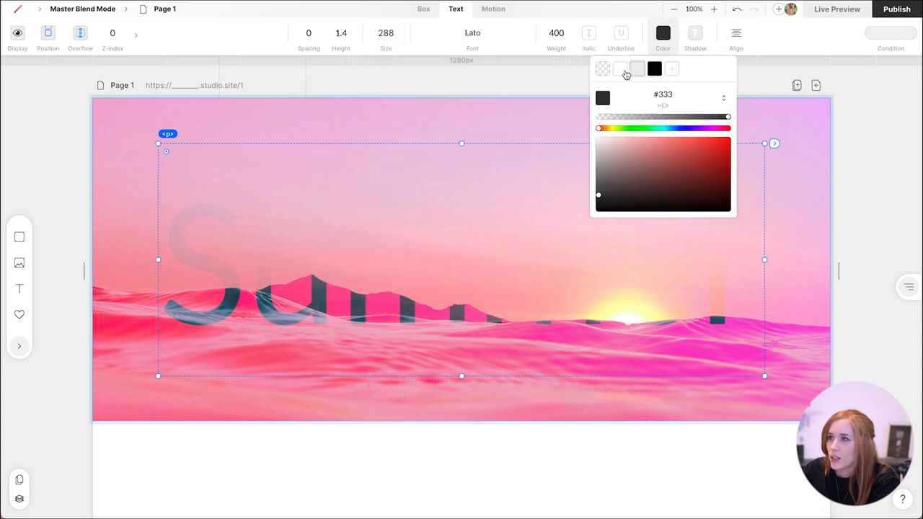
click(472, 33)
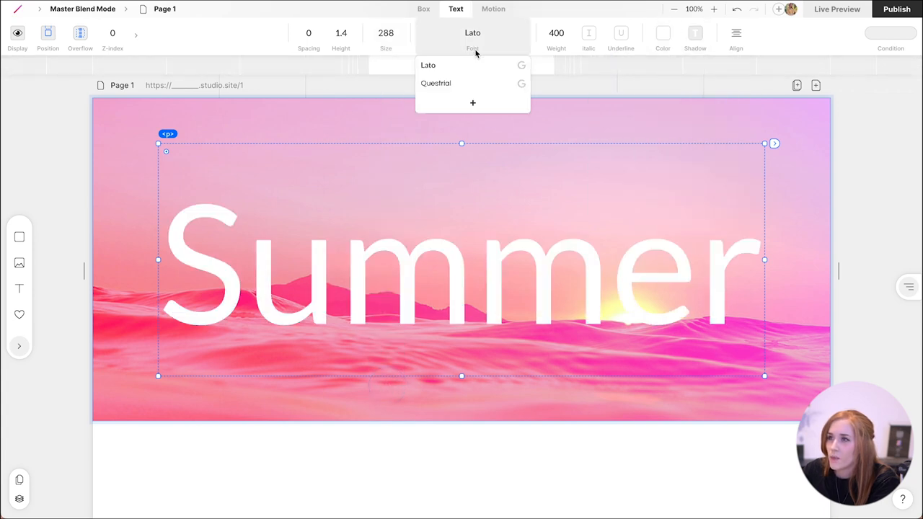
click(436, 83)
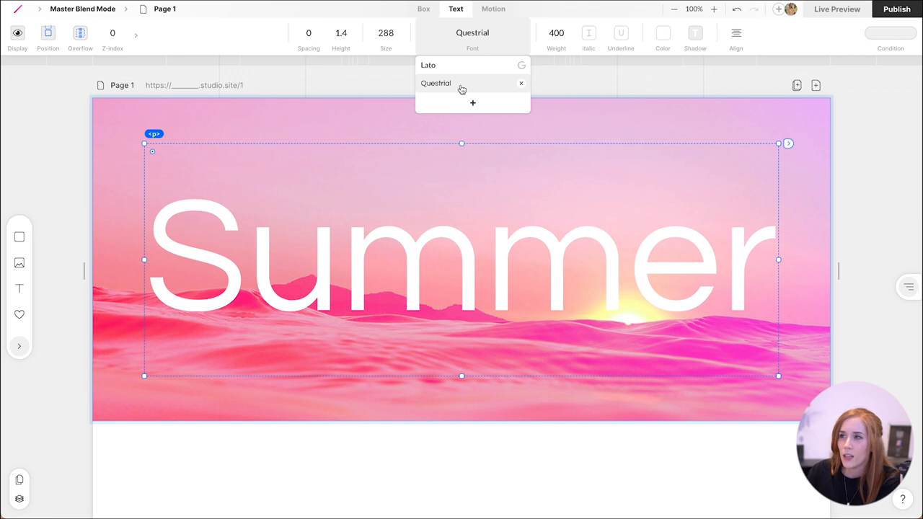
click(435, 83)
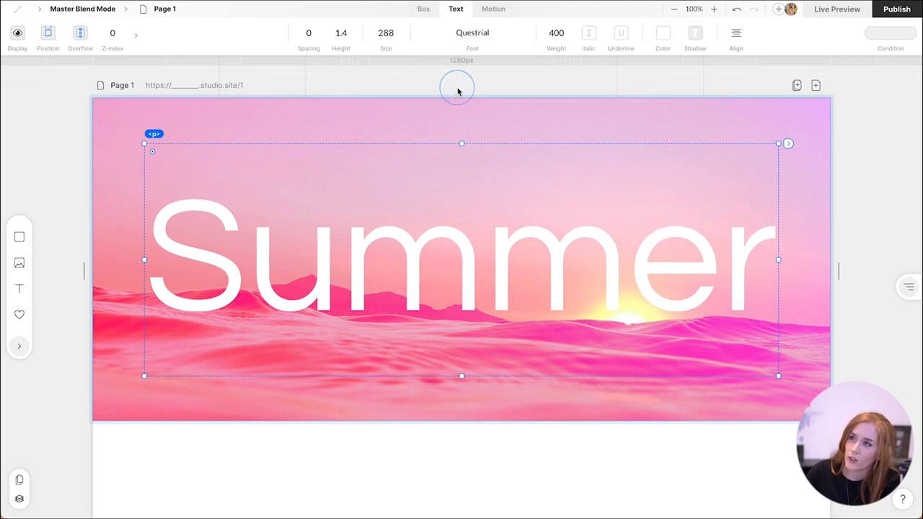
mouse_move(586, 215)
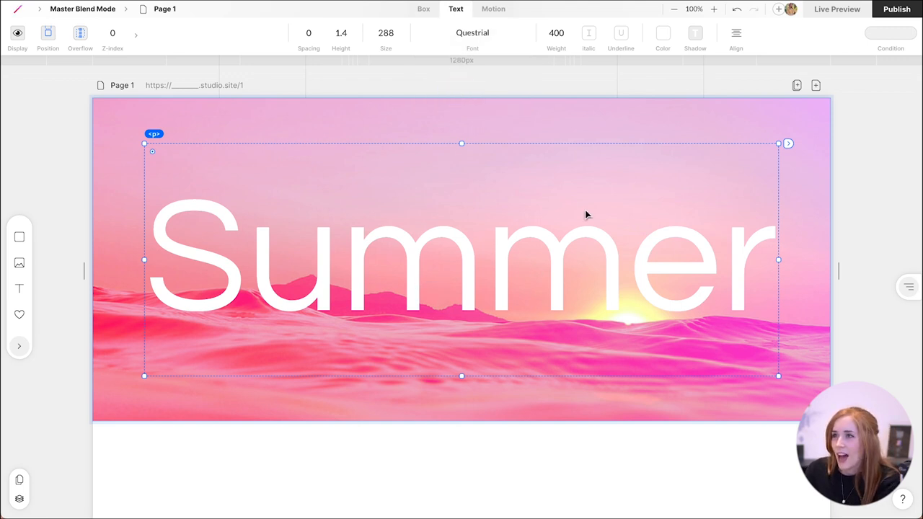
mouse_move(66, 178)
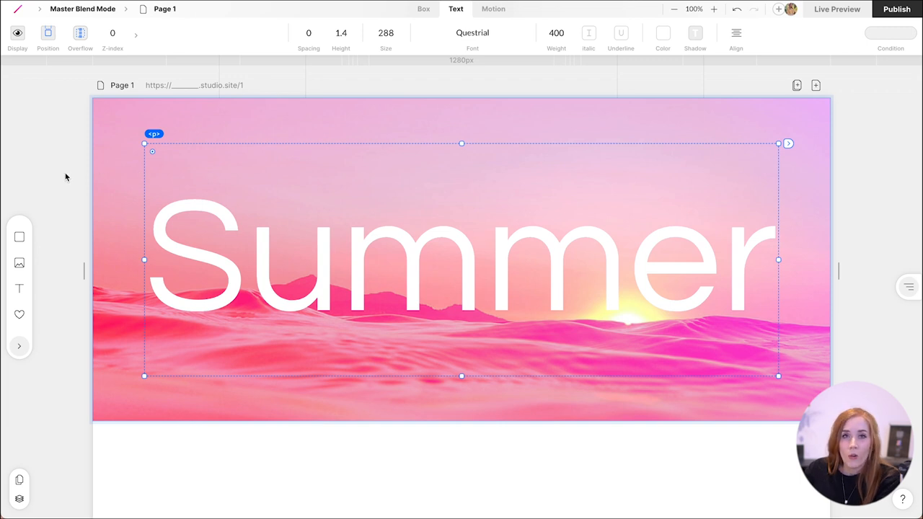
mouse_move(186, 187)
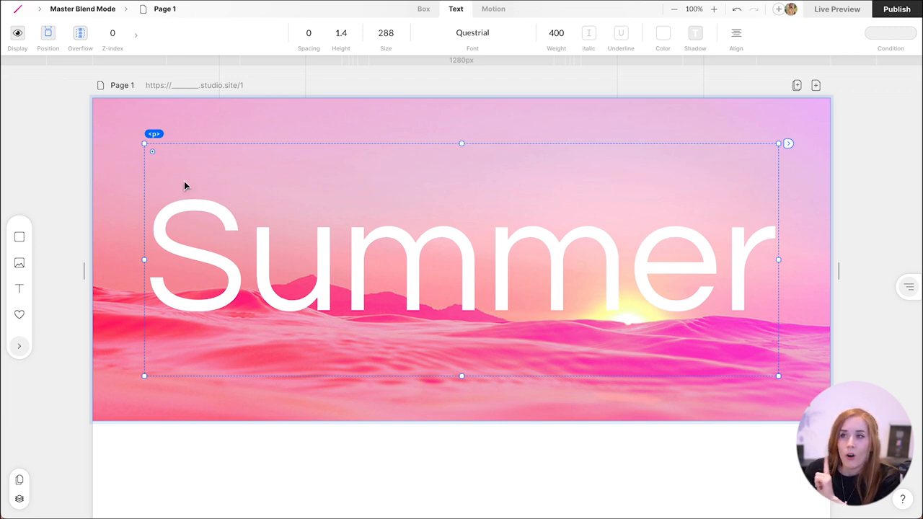
Try Darken, Soft-Light, Exclusion, Luminosity, Overlay and Multiply blend modes on the Summer text
click(112, 39)
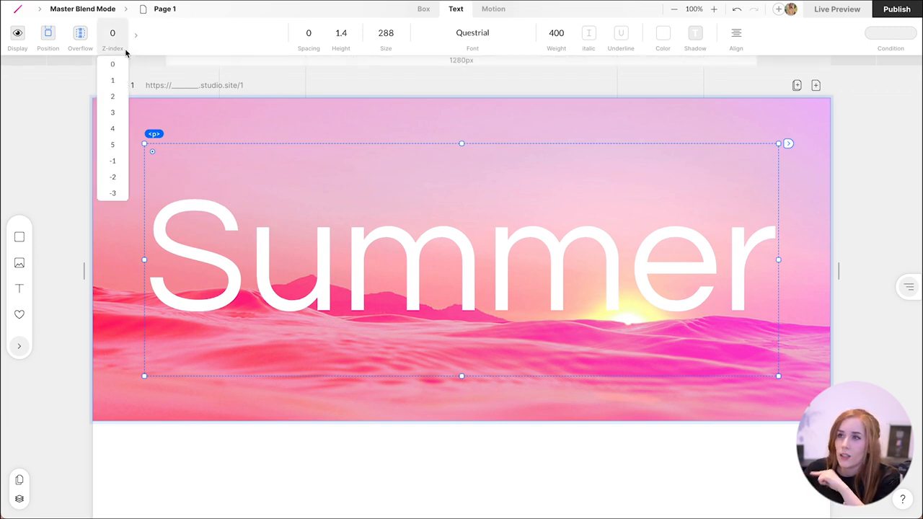
click(170, 87)
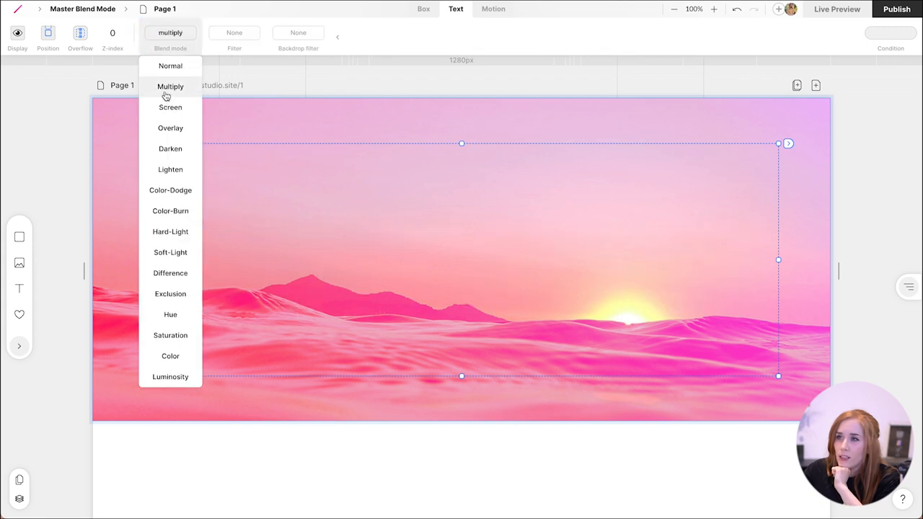
click(170, 149)
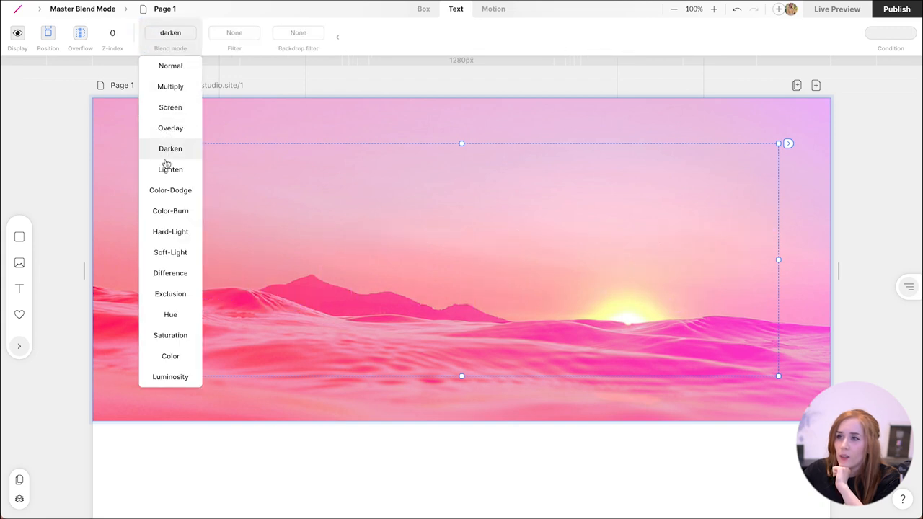
click(170, 252)
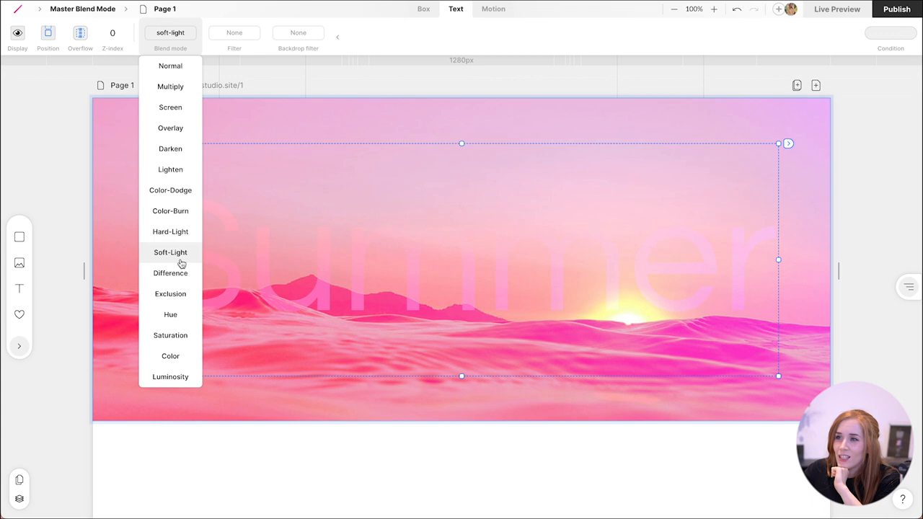
click(171, 293)
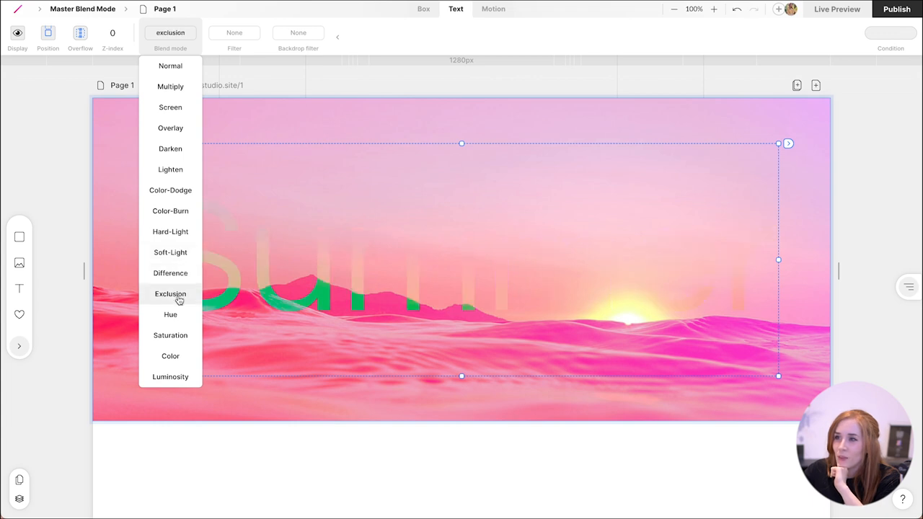
click(170, 377)
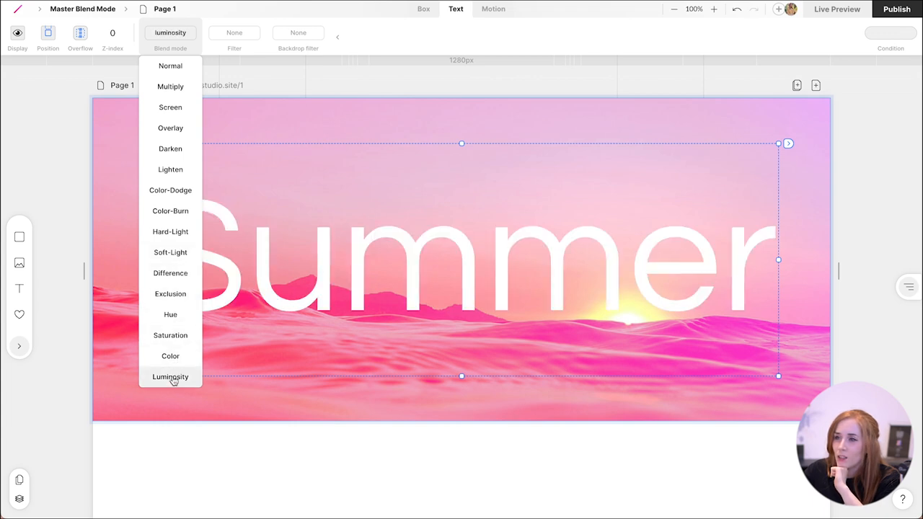
click(170, 128)
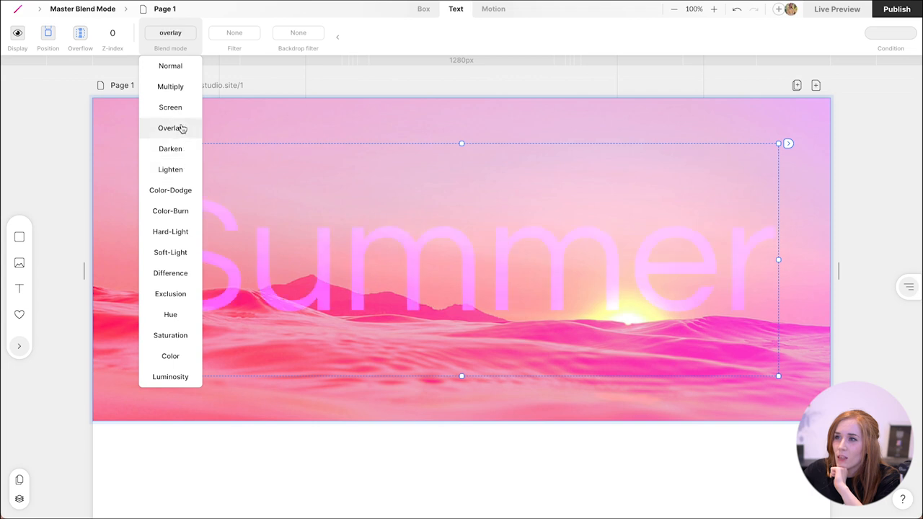
click(170, 86)
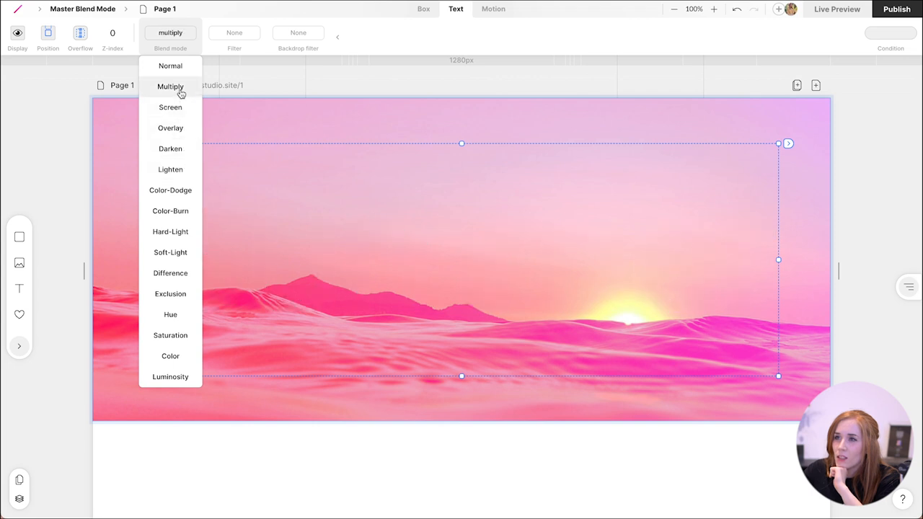
click(171, 148)
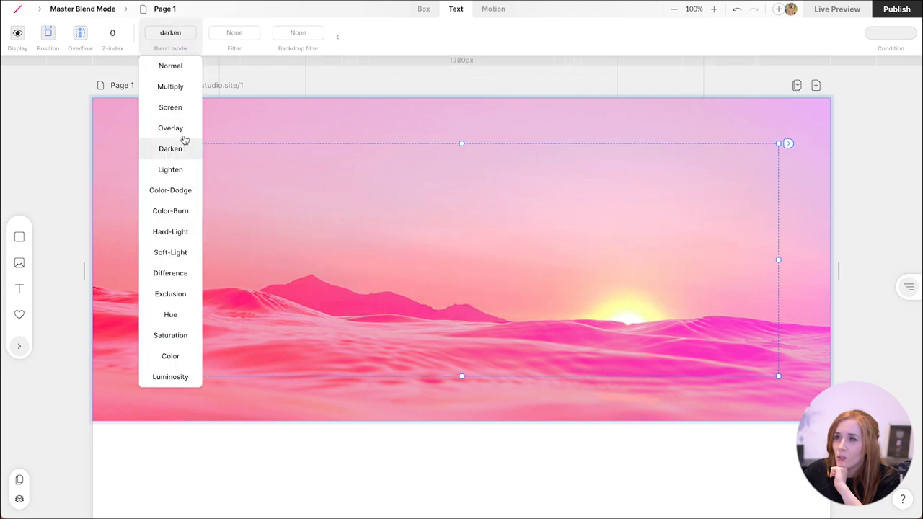
click(171, 128)
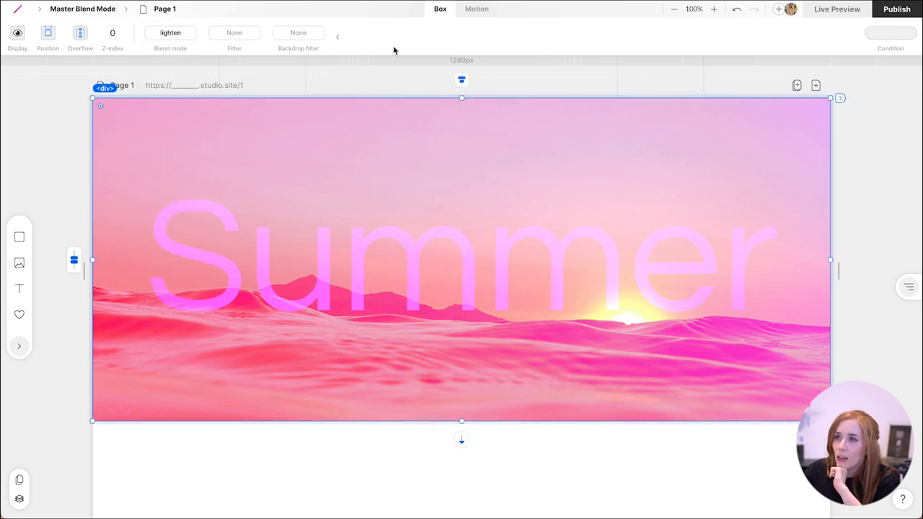
Shift the hero box's gradient fill hue toward green, then back to red (#FF1100)
click(627, 33)
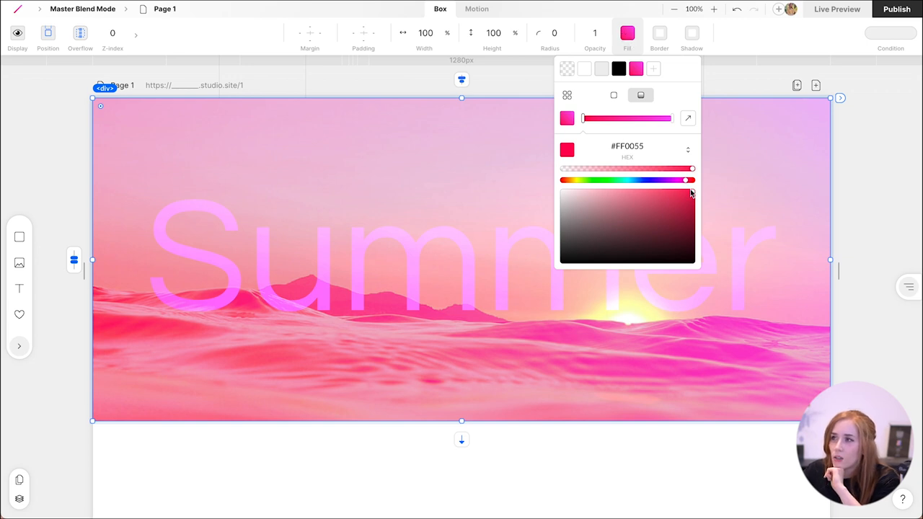
drag(689, 179, 648, 179)
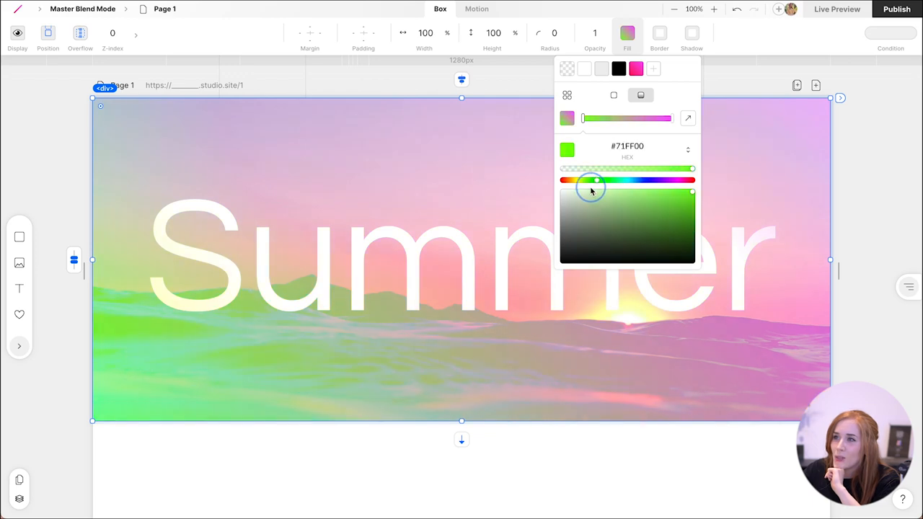
drag(591, 181, 566, 180)
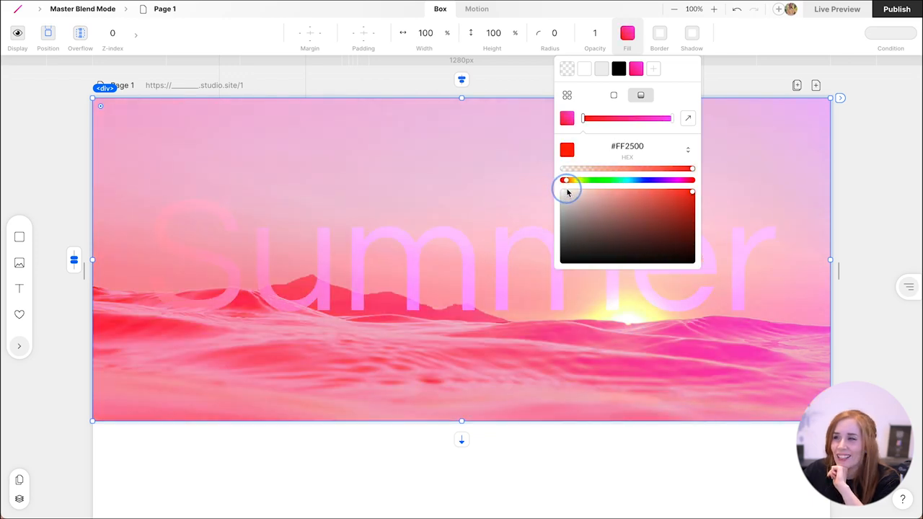
drag(567, 181, 614, 180)
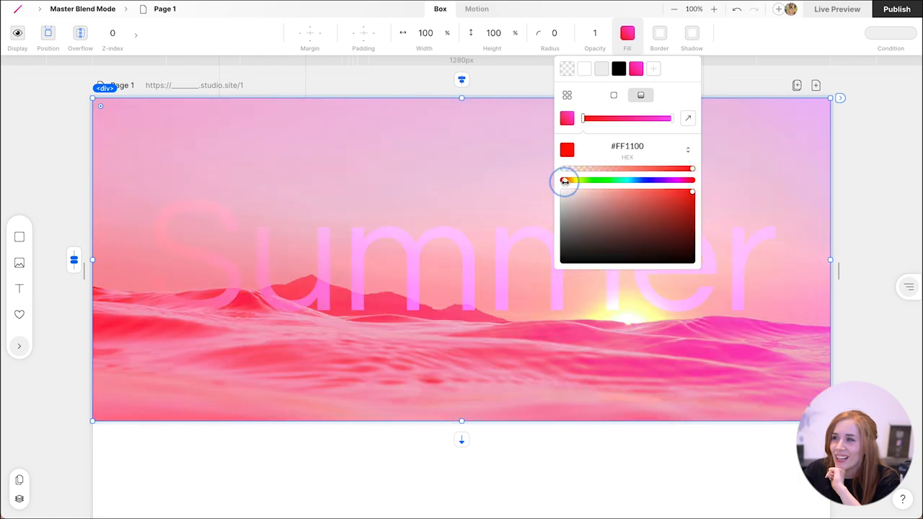
drag(565, 180, 572, 181)
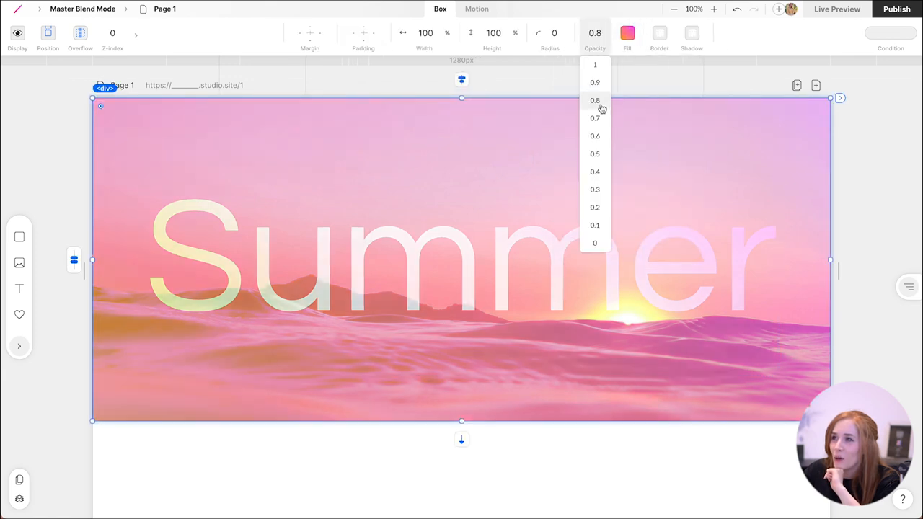
Set the hero box's gradient overlay opacity to 0.5
click(595, 154)
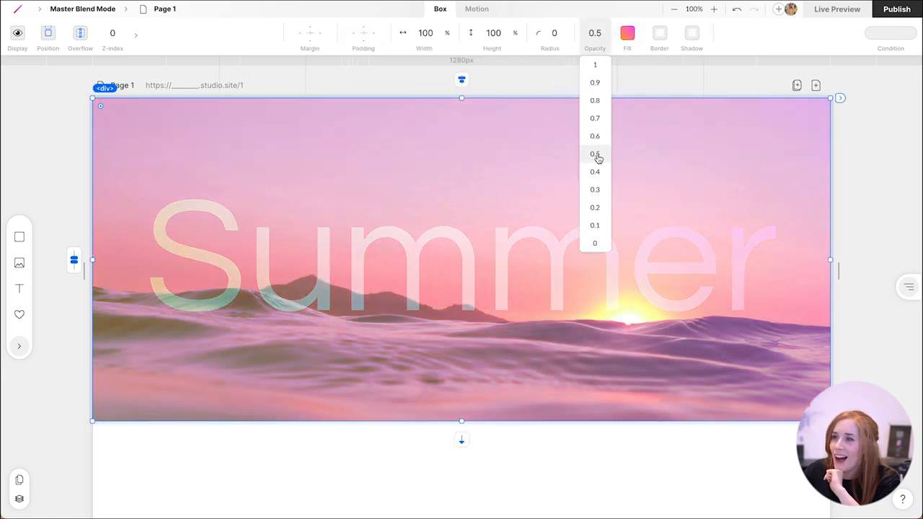
click(595, 154)
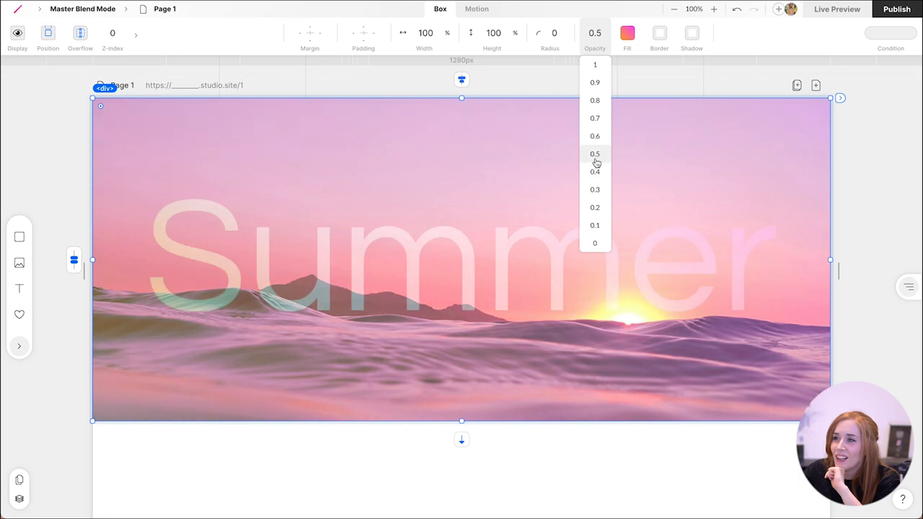
click(595, 154)
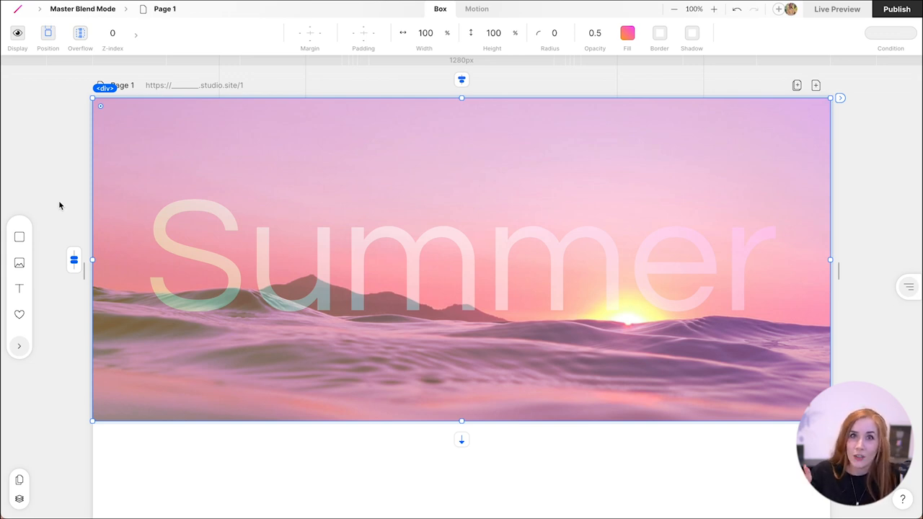
mouse_move(108, 142)
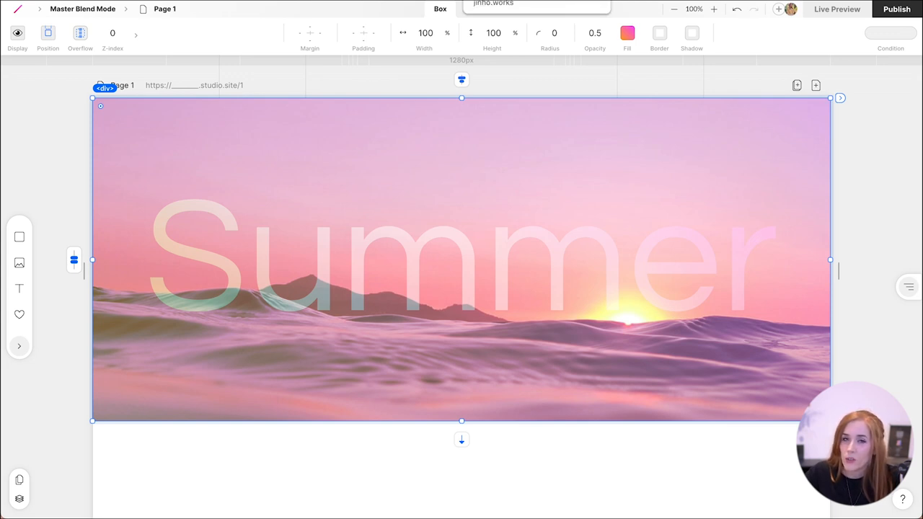
Switch to the jinho.works tab and scroll through it to show its blended fixed header
click(837, 9)
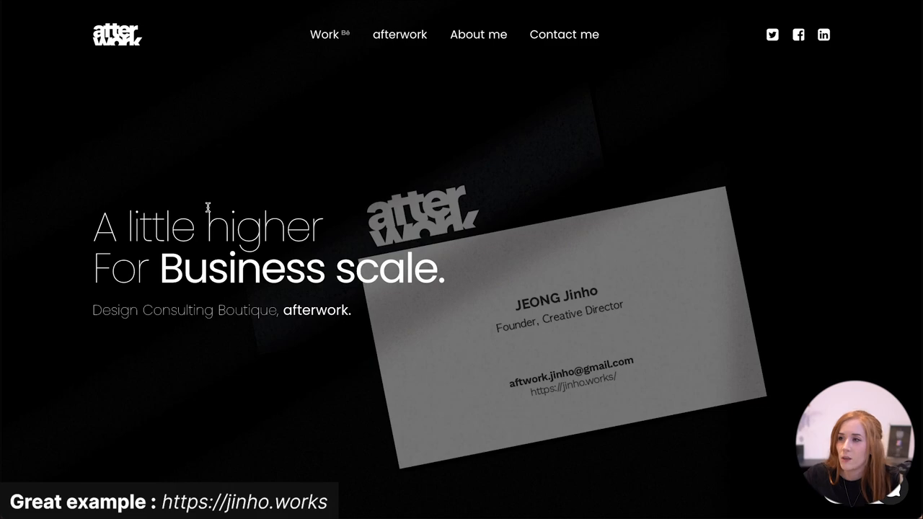
scroll(down, 3)
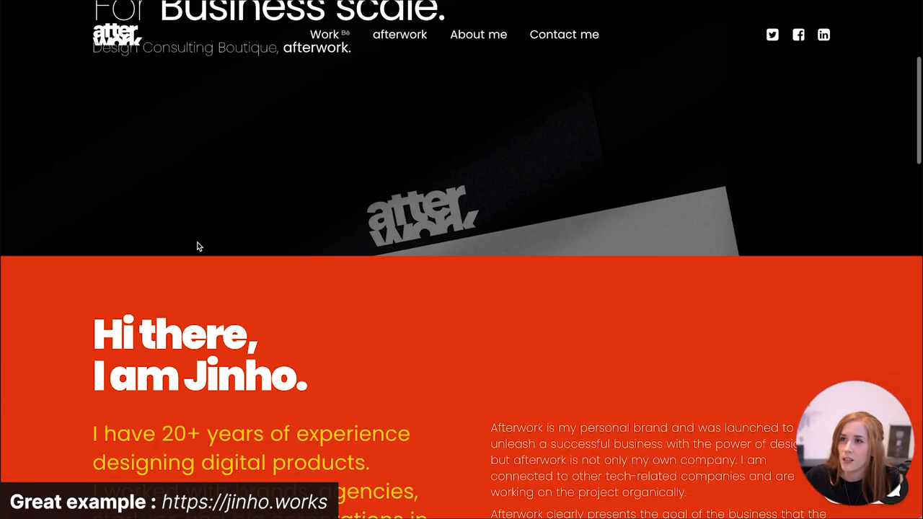
scroll(down, 3)
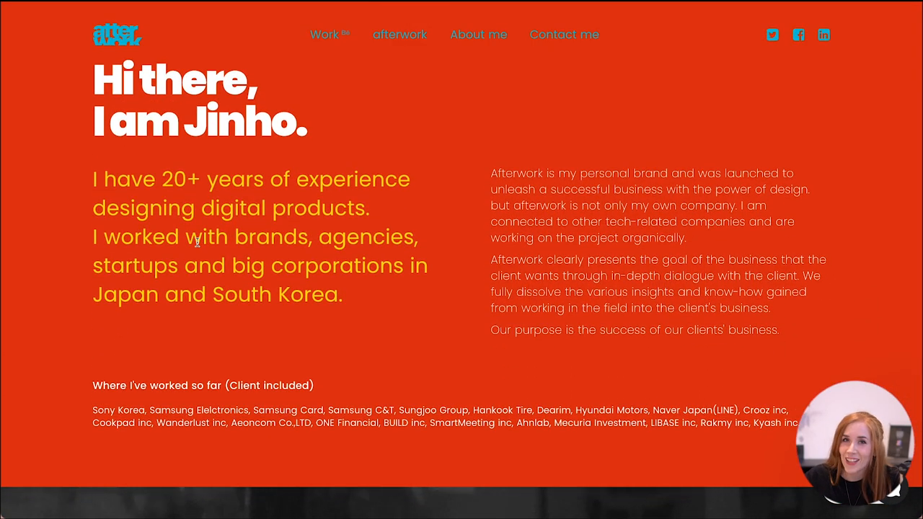
scroll(down, 3)
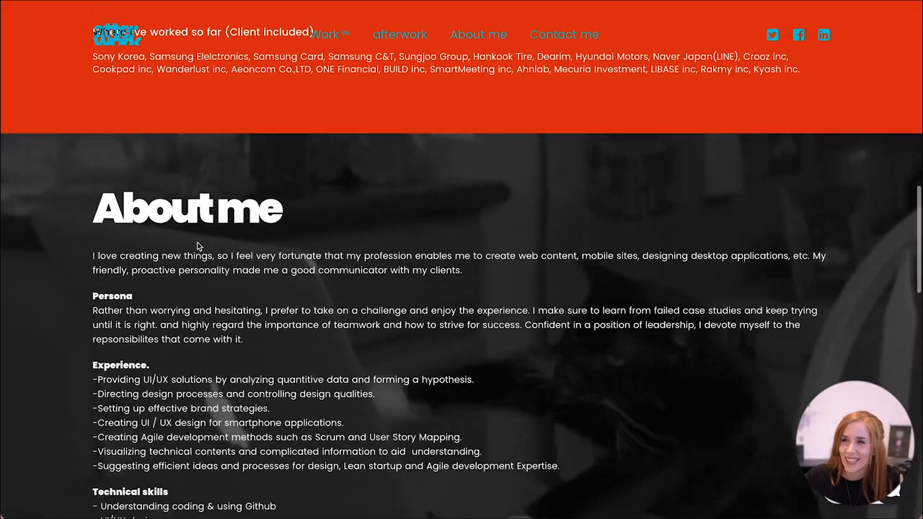
scroll(down, 3)
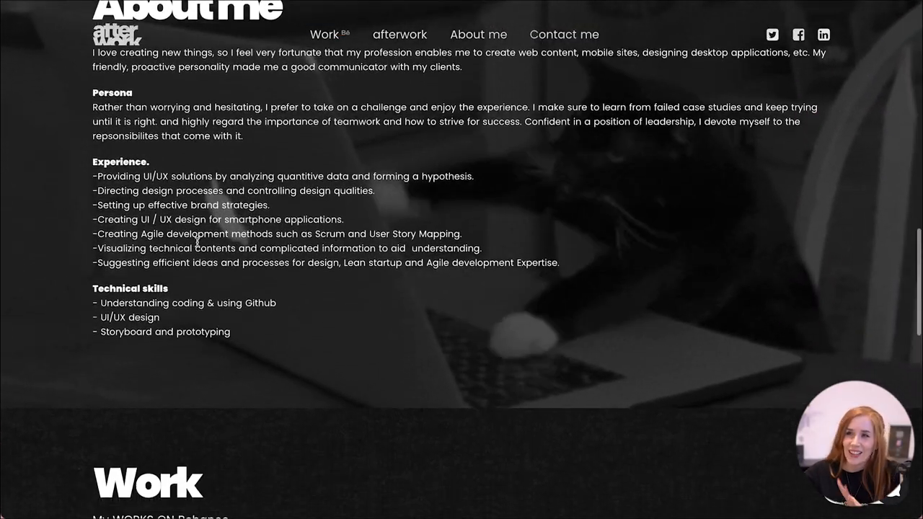
scroll(up, 3)
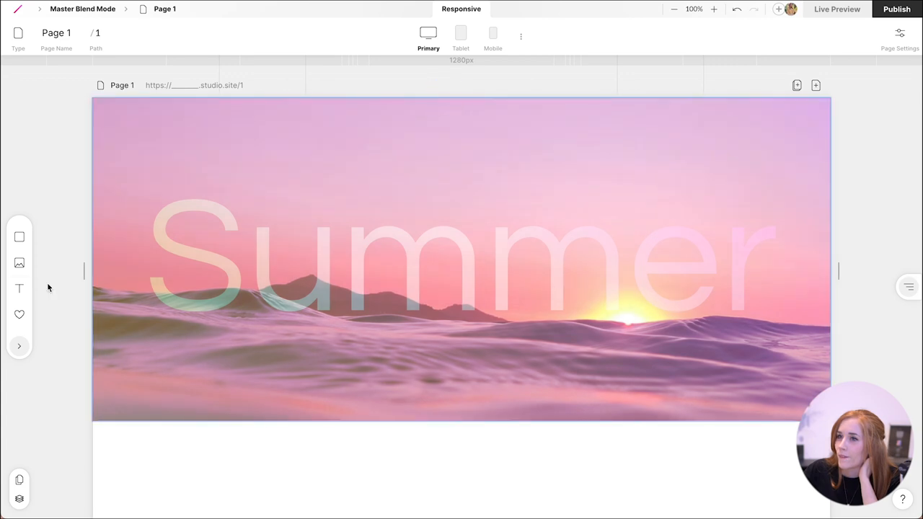
mouse_move(19, 237)
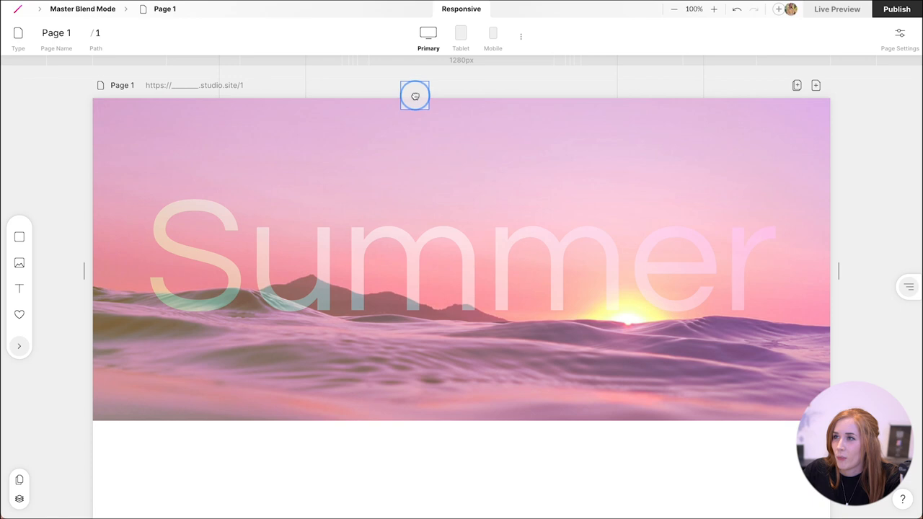
Add a new box above the Summer hero and shrink it to 108px tall
click(415, 96)
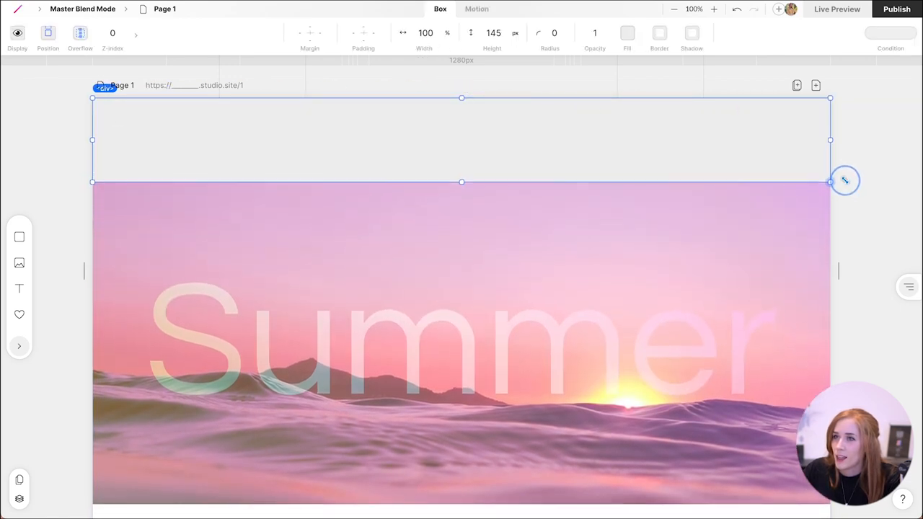
drag(830, 182, 830, 160)
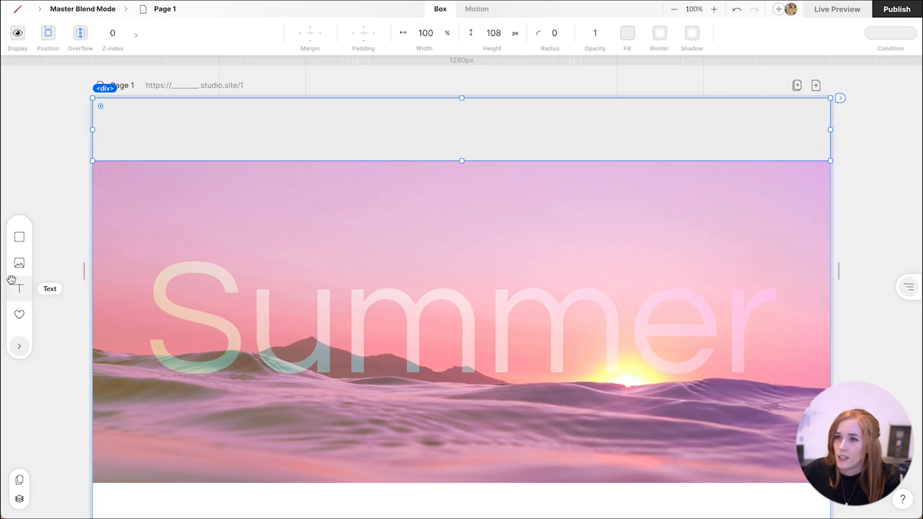
Add an 'I love summer' heading in the top box with weight 900 and white colour
click(18, 288)
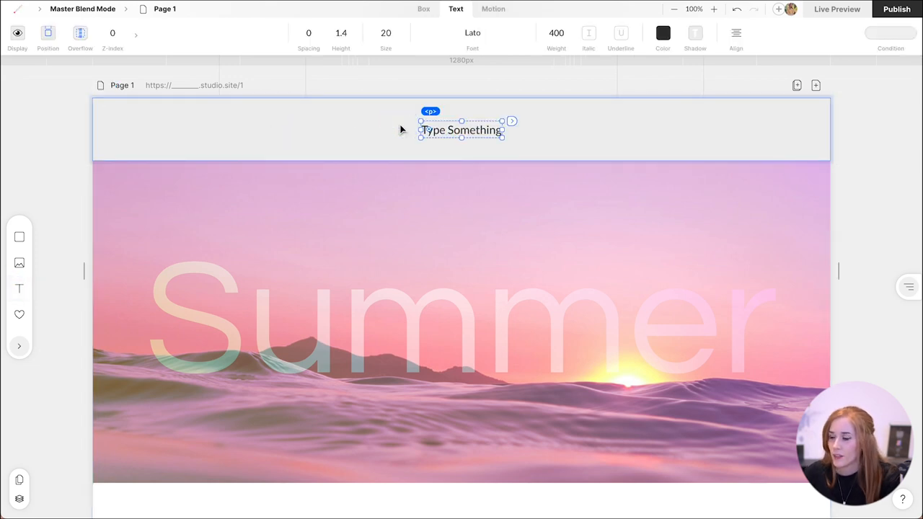
text(I love summe)
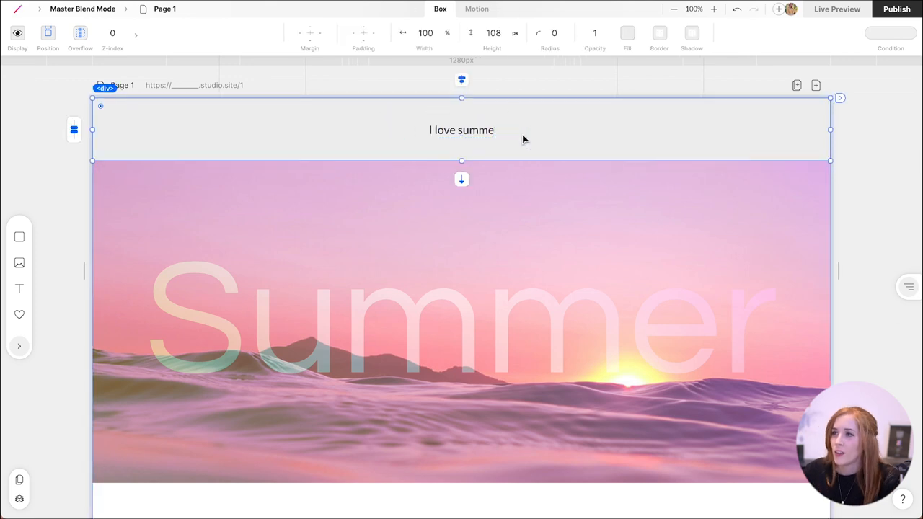
double_click(461, 130)
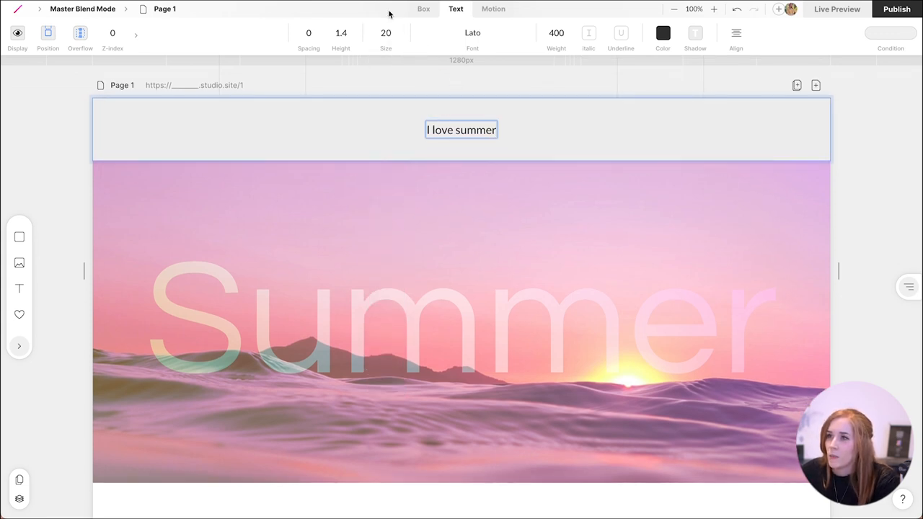
click(386, 34)
text(48)
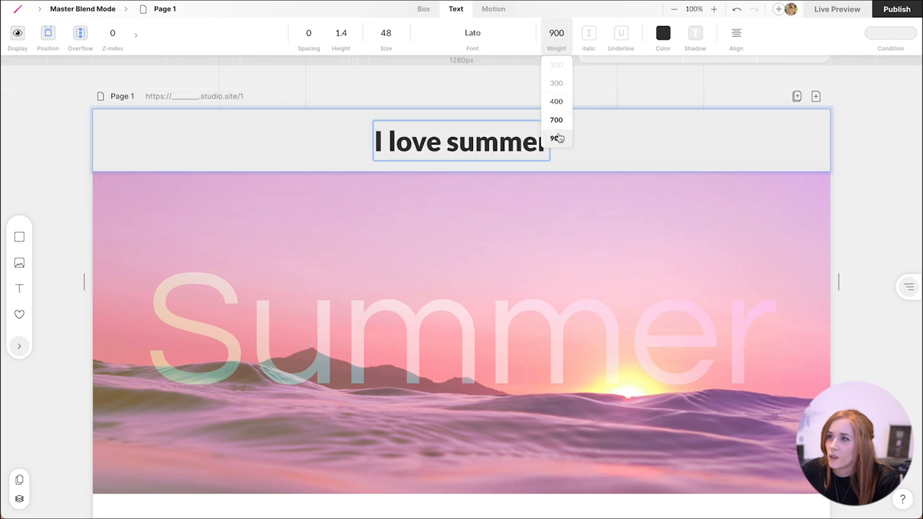
click(556, 138)
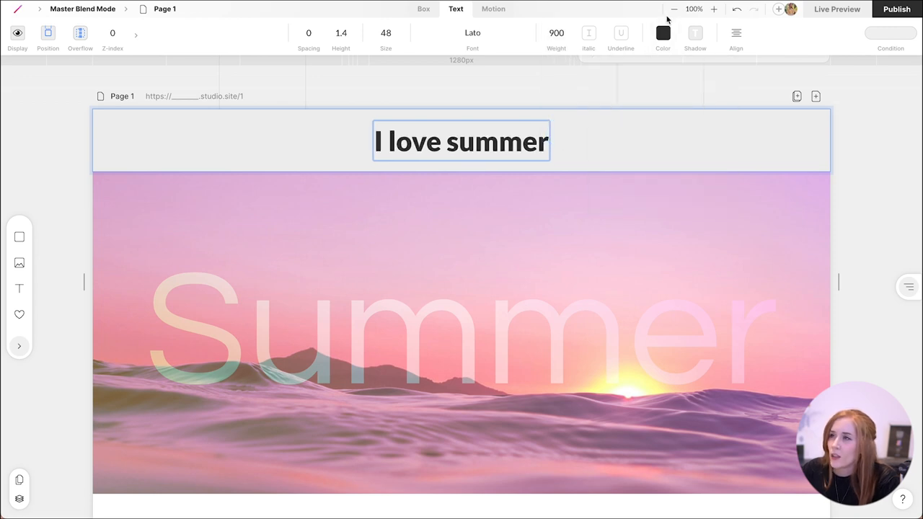
click(662, 34)
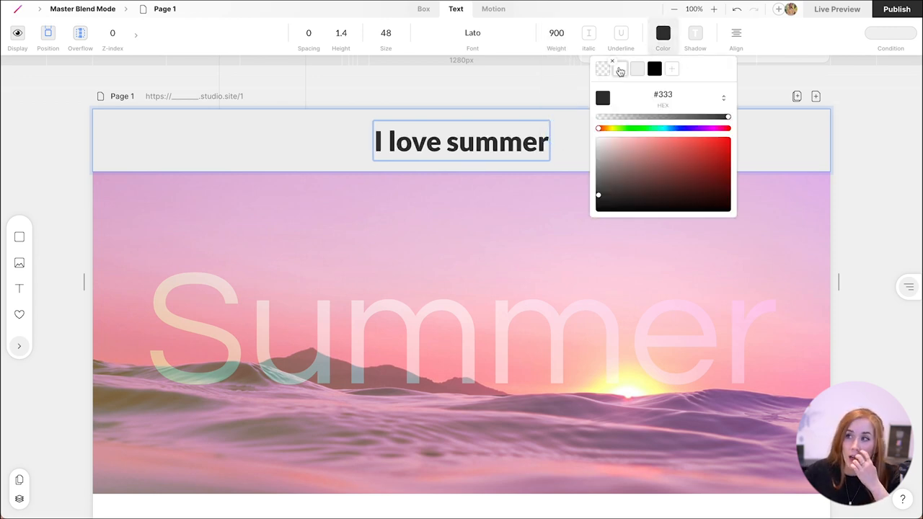
click(637, 68)
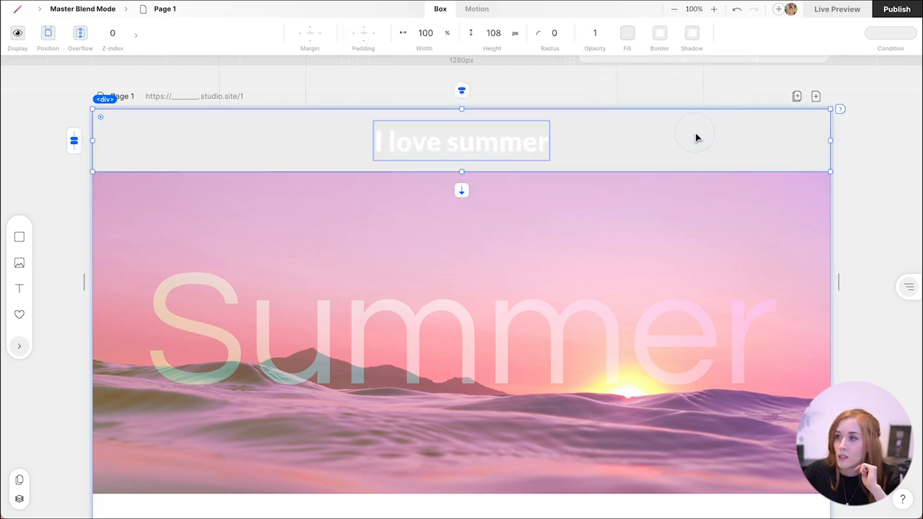
click(627, 33)
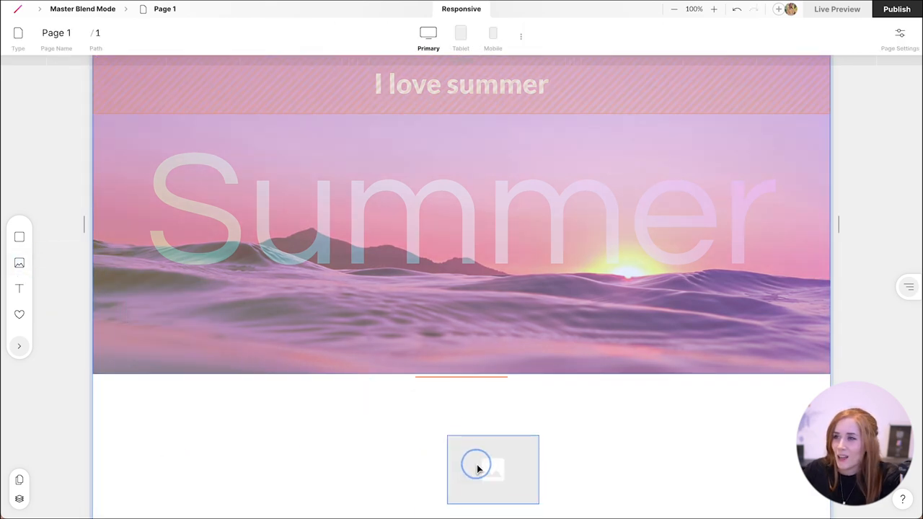
Insert the watermelon and lime iced drink photo as an image section below the hero
click(493, 470)
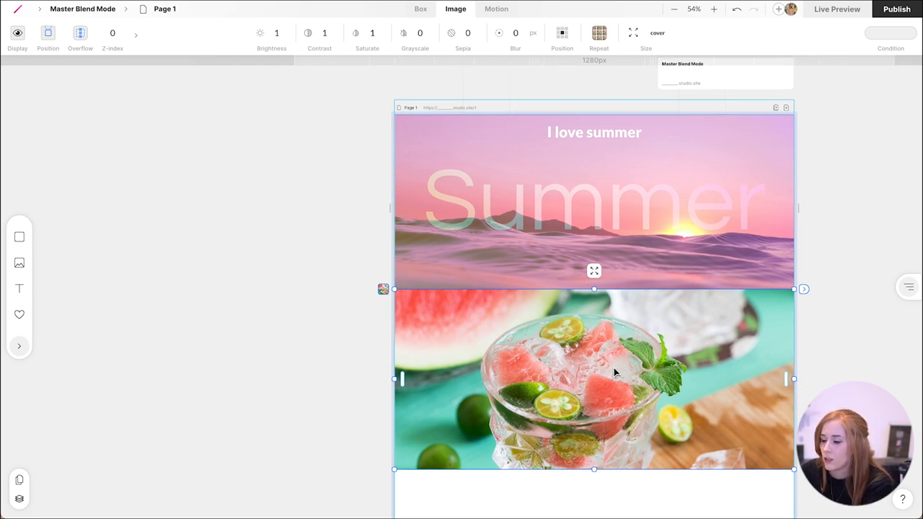
click(420, 9)
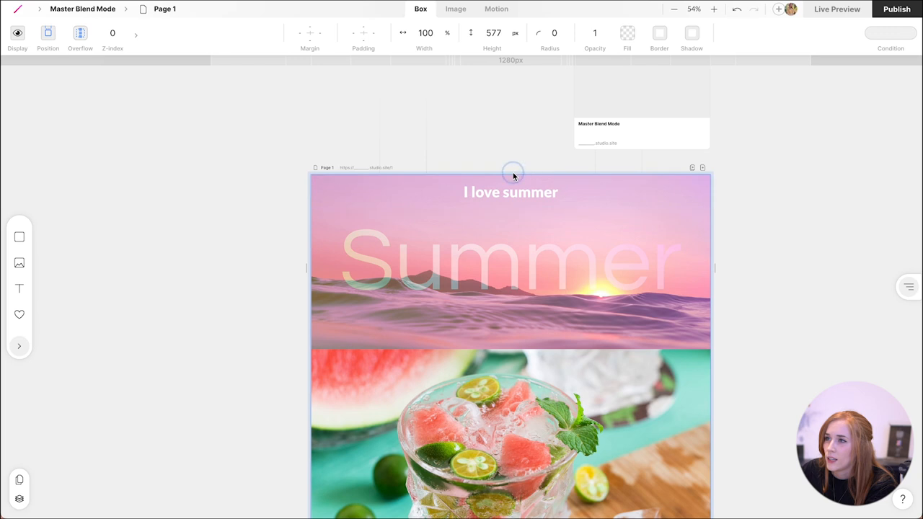
Set the 'I love summer' header box's blend mode to Difference
click(511, 192)
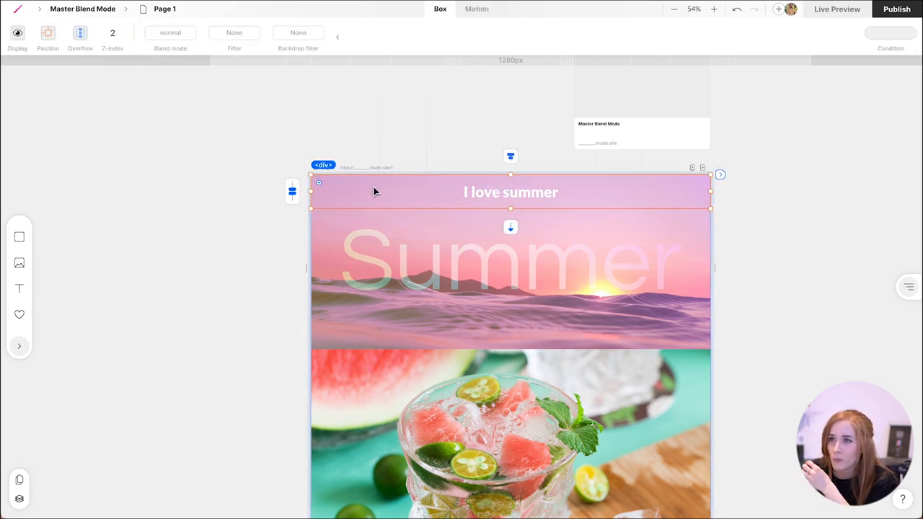
mouse_move(393, 204)
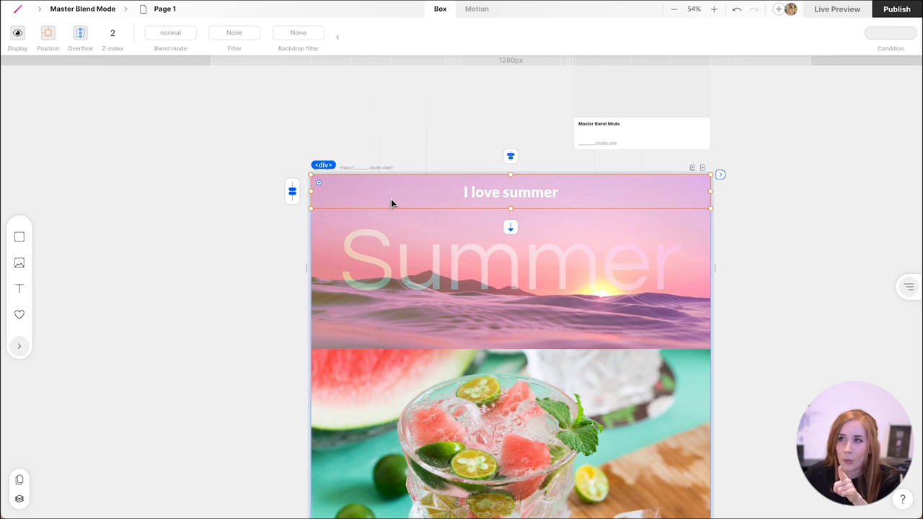
click(170, 33)
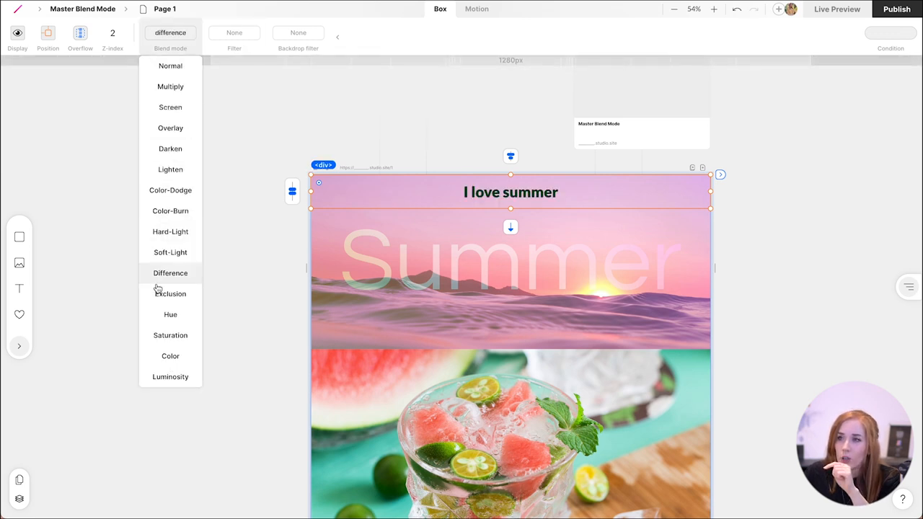
click(170, 272)
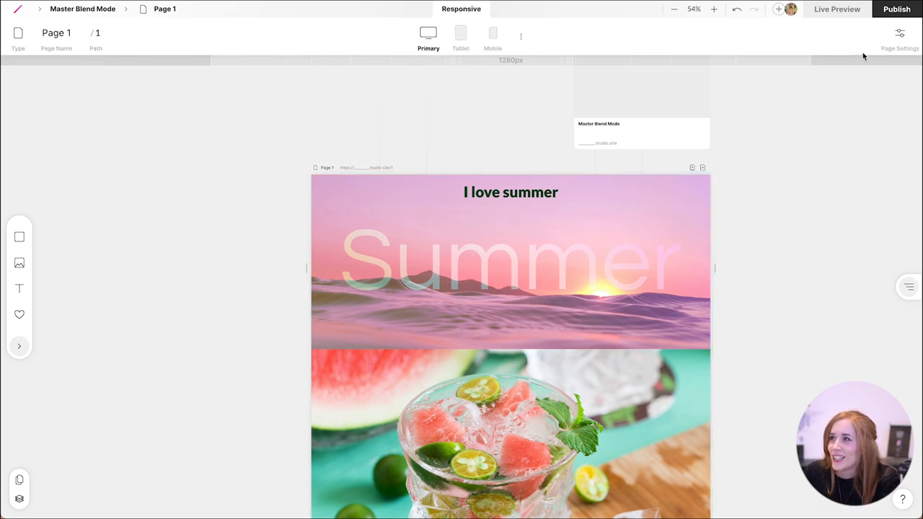
Scroll the live page preview to see the header blending over the watermelon drink
click(837, 8)
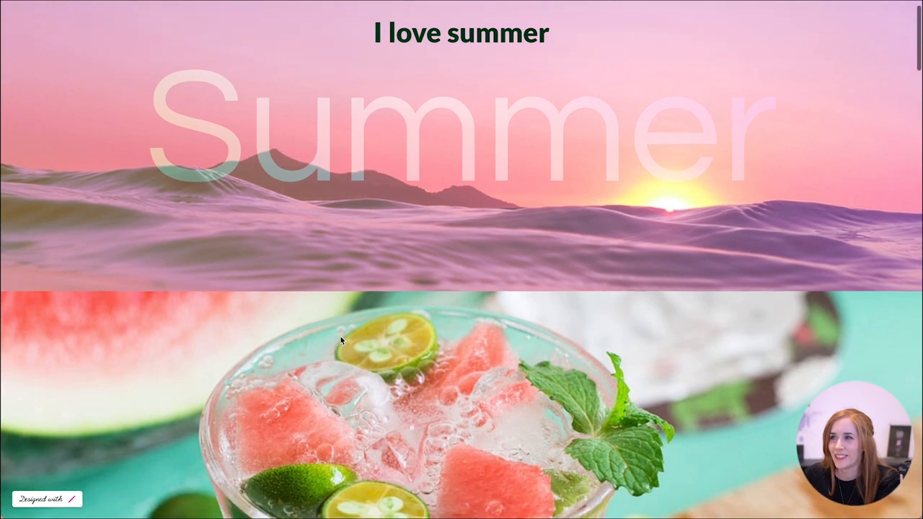
scroll(down, 3)
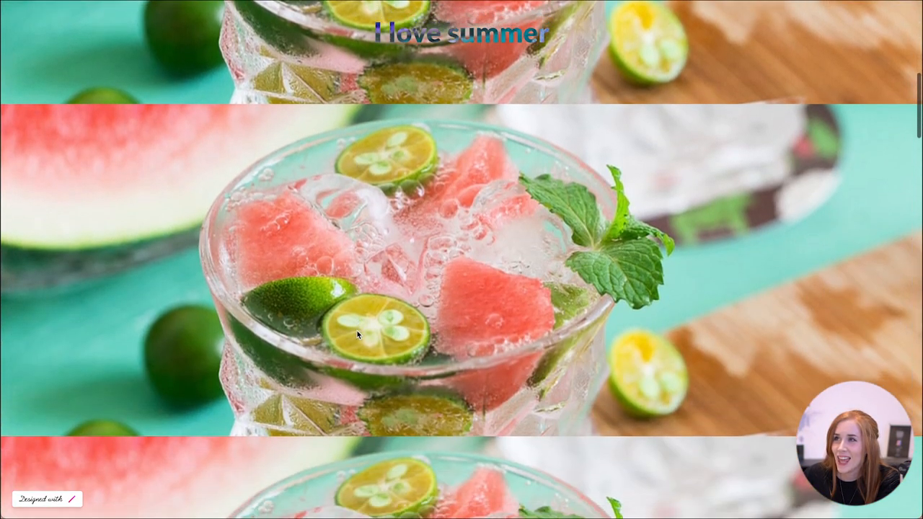